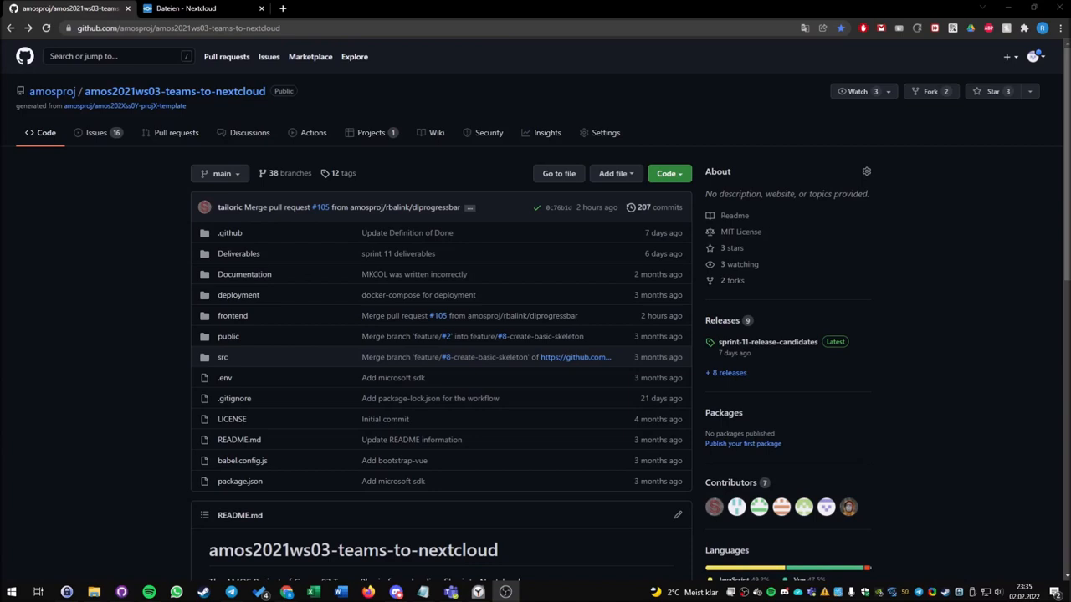
pyautogui.moveTo(726, 324)
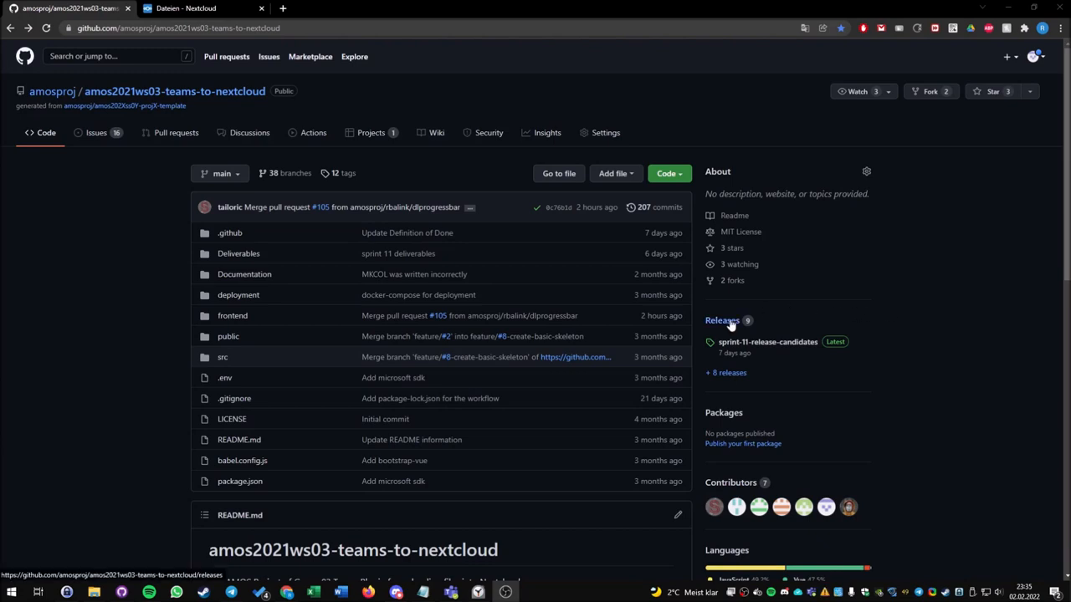
# View the repository's releases and scroll through the sprint-12 draft.
pyautogui.click(721, 320)
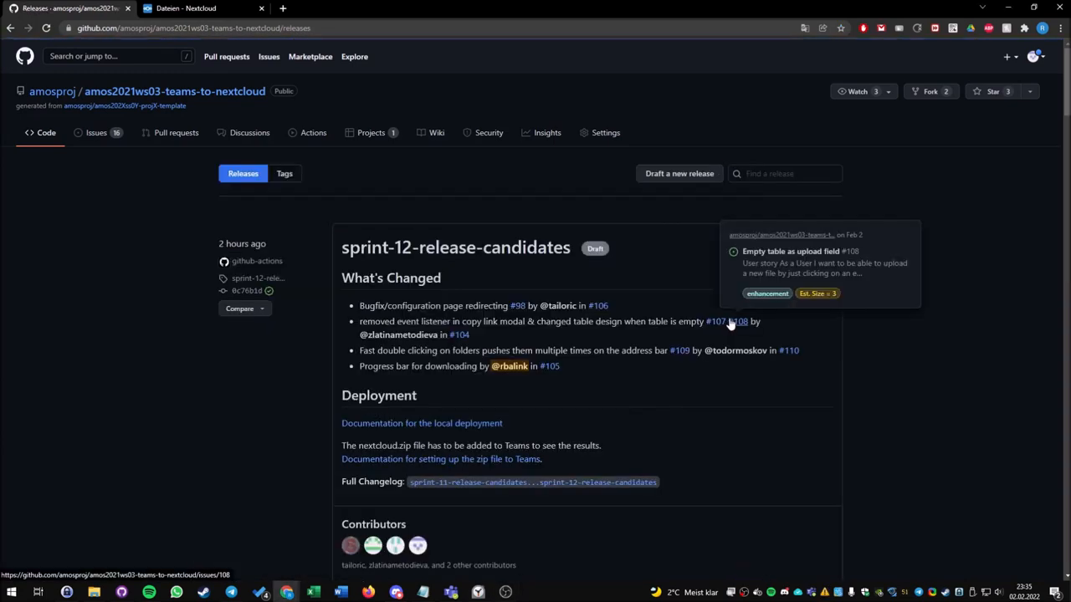
pyautogui.scroll(-3)
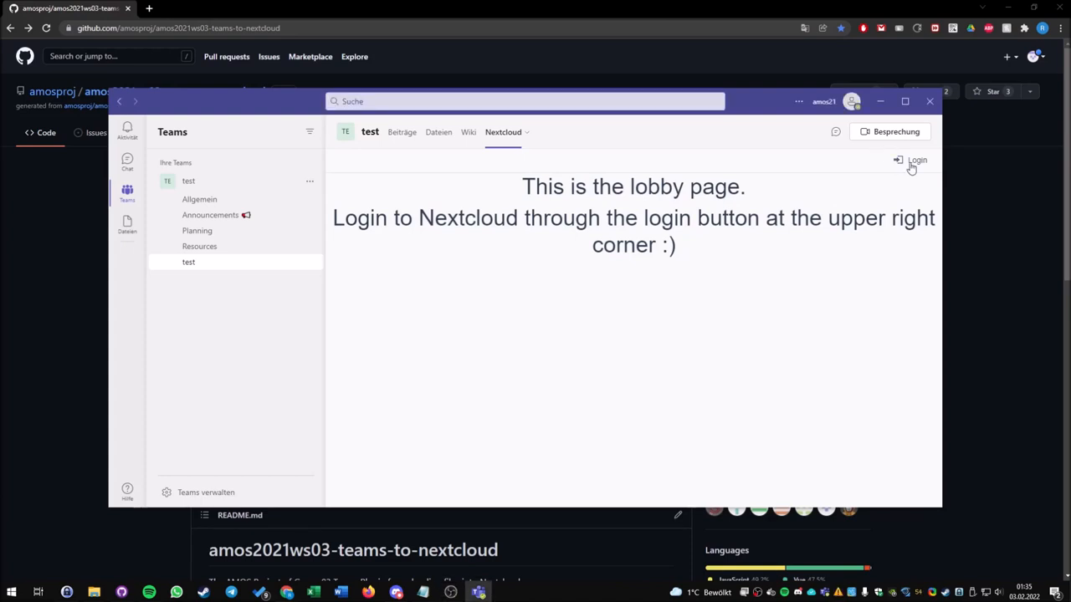
# Log in to Nextcloud and grant Teams access to the account.
pyautogui.click(911, 160)
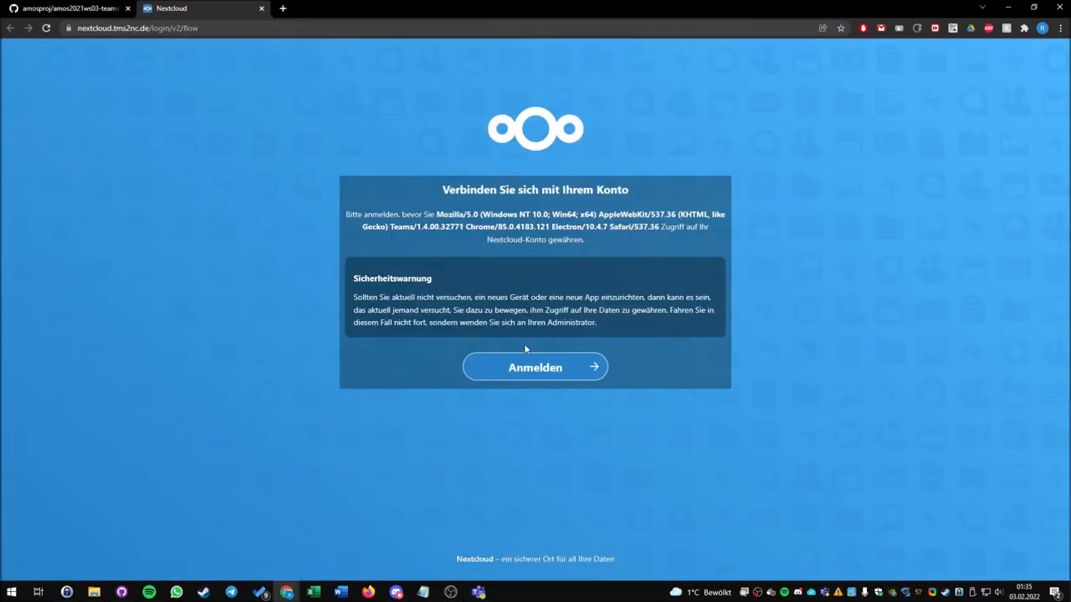
pyautogui.moveTo(535, 368)
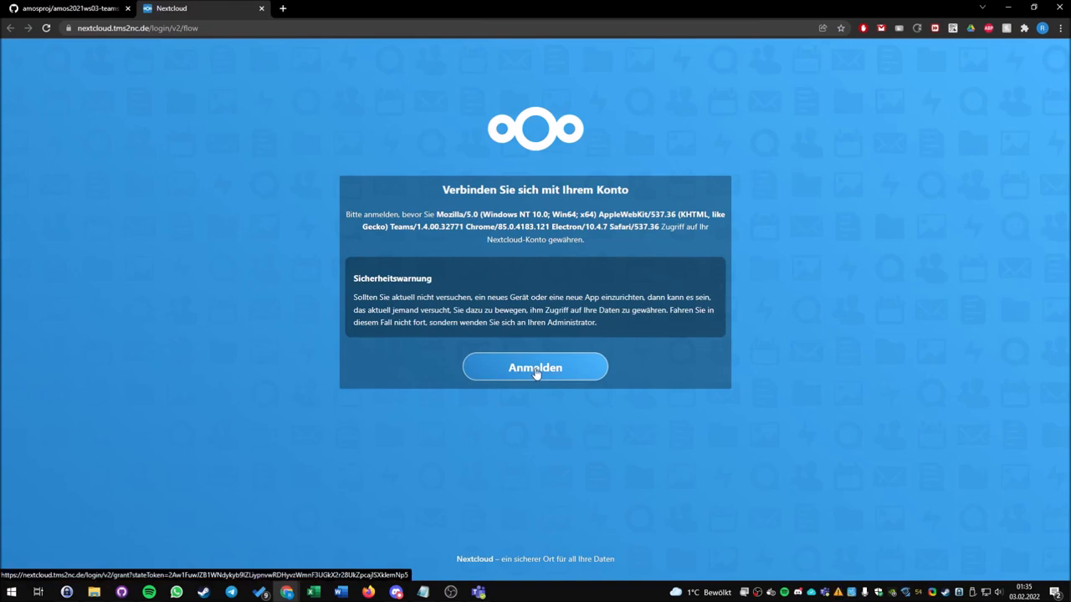
pyautogui.click(535, 366)
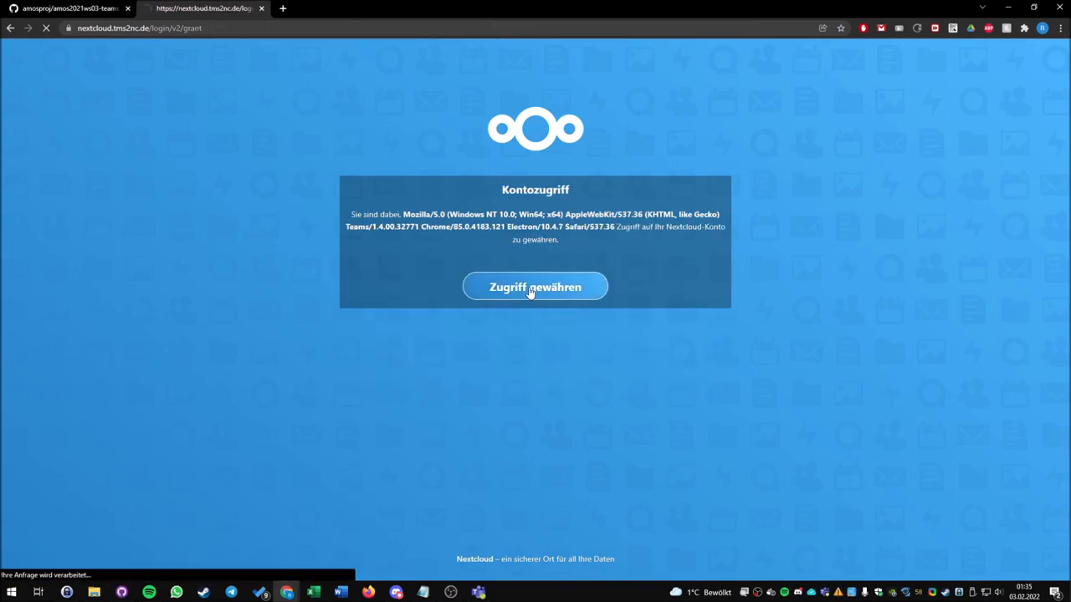
pyautogui.click(535, 287)
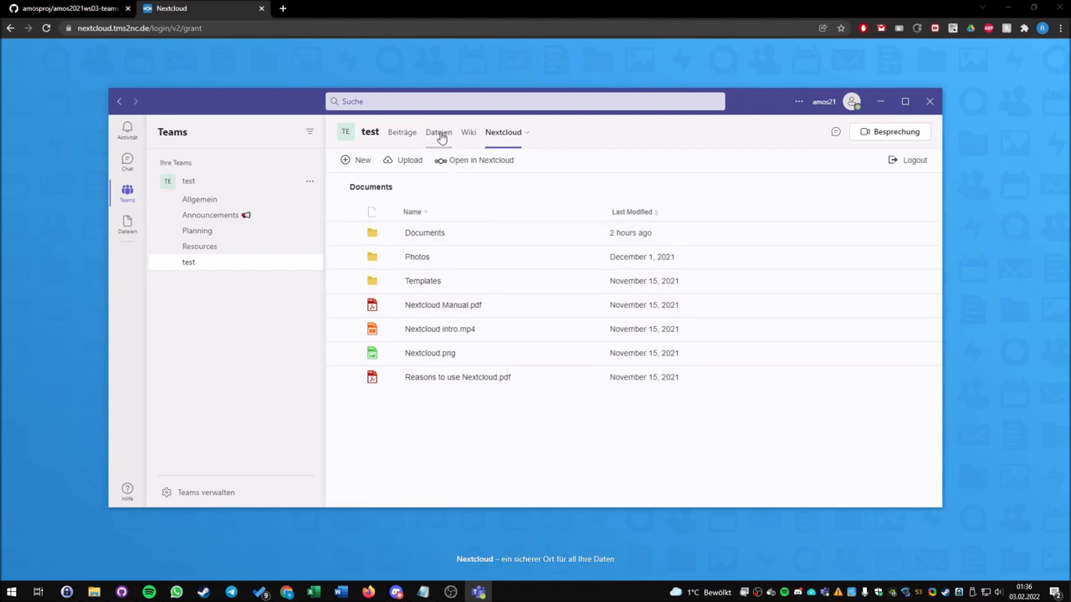
# Show the channel's Dateien file list, briefly selecting and clearing the Photos and test folders.
pyautogui.click(439, 132)
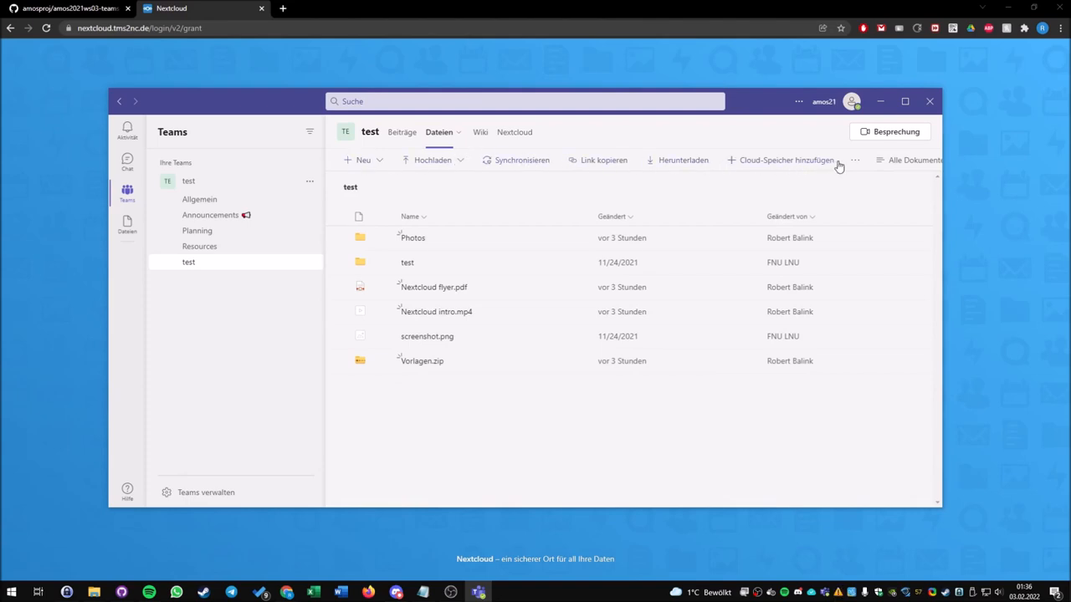
pyautogui.moveTo(611, 170)
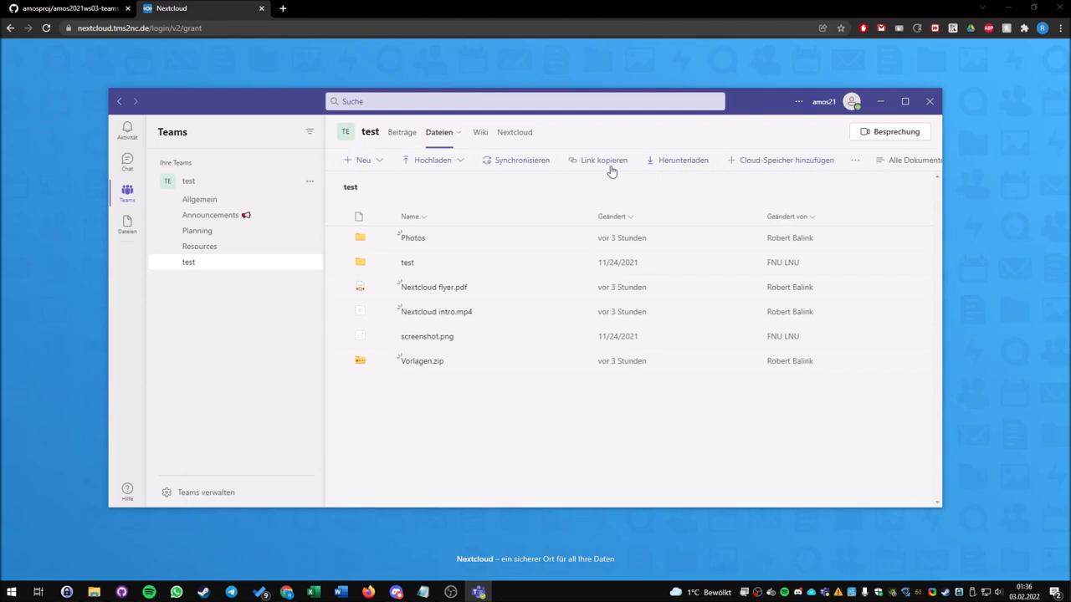
pyautogui.click(342, 238)
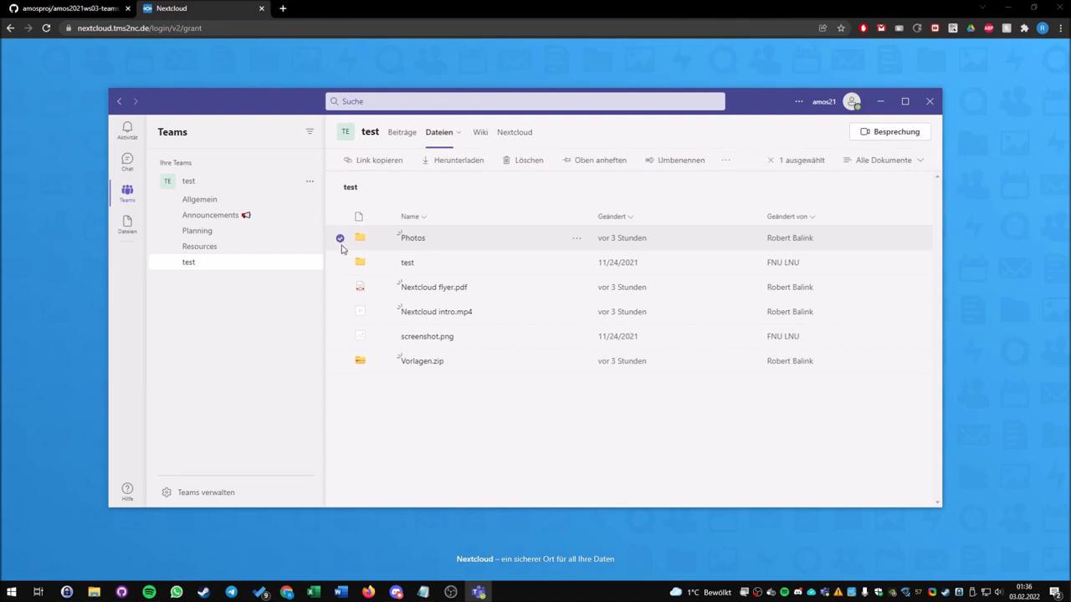
pyautogui.moveTo(347, 245)
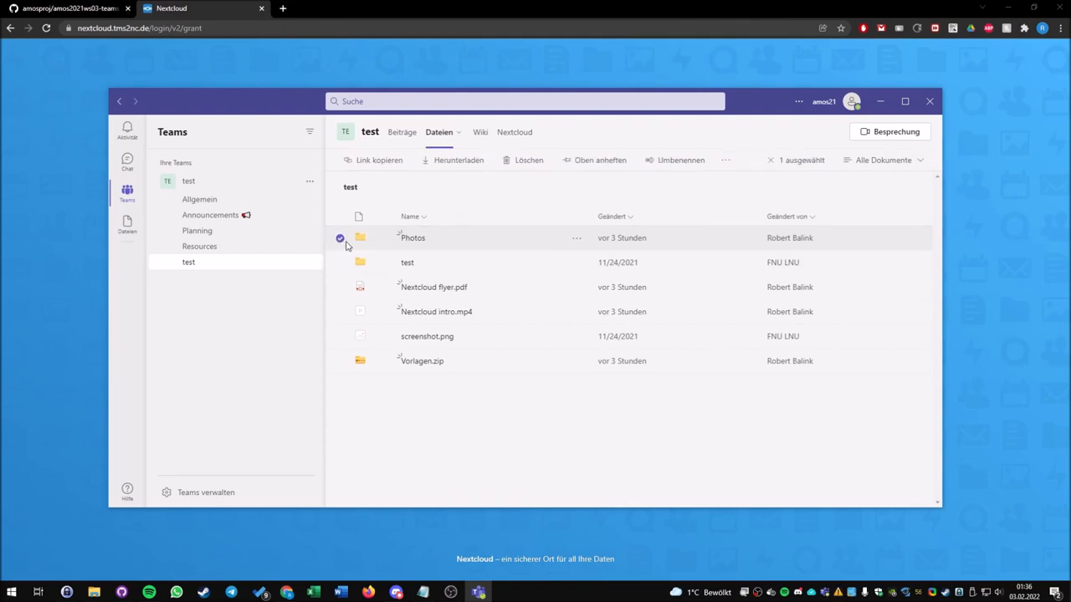
pyautogui.click(340, 266)
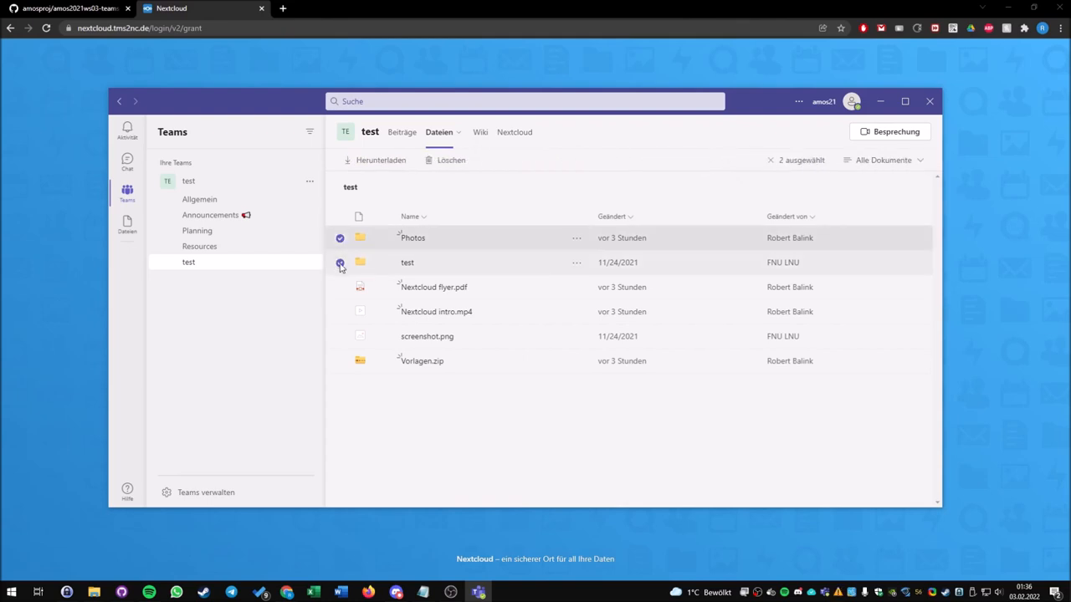
pyautogui.click(340, 262)
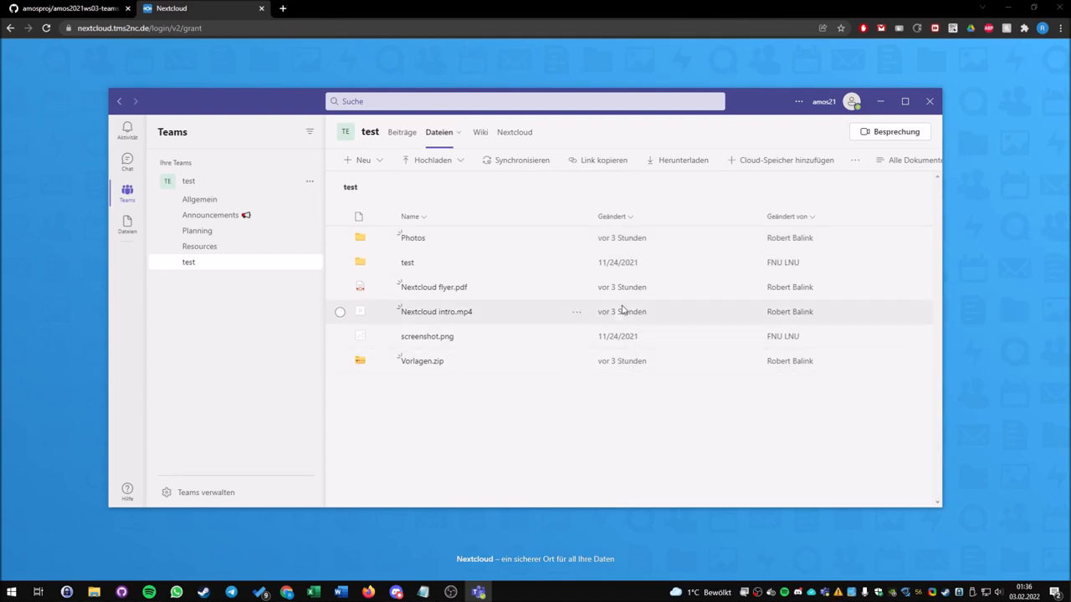
pyautogui.moveTo(356, 240)
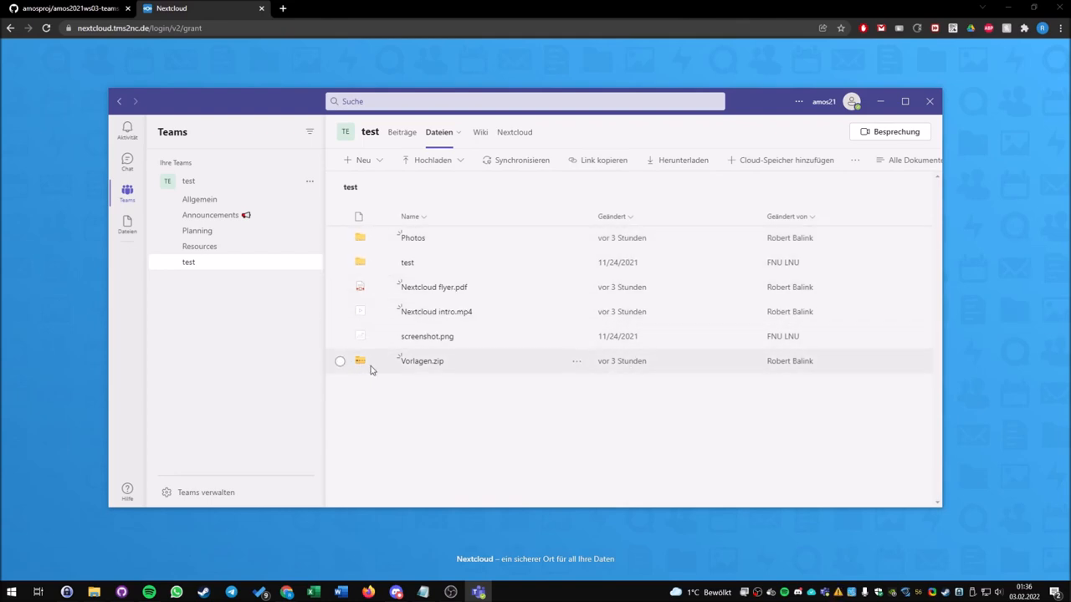
pyautogui.moveTo(408, 267)
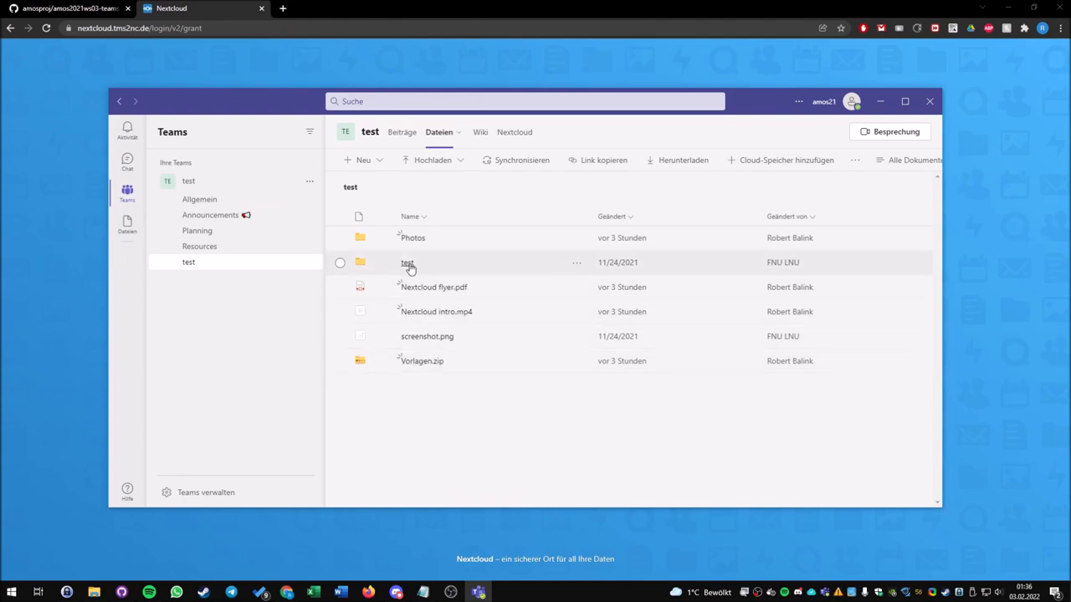
pyautogui.moveTo(591, 216)
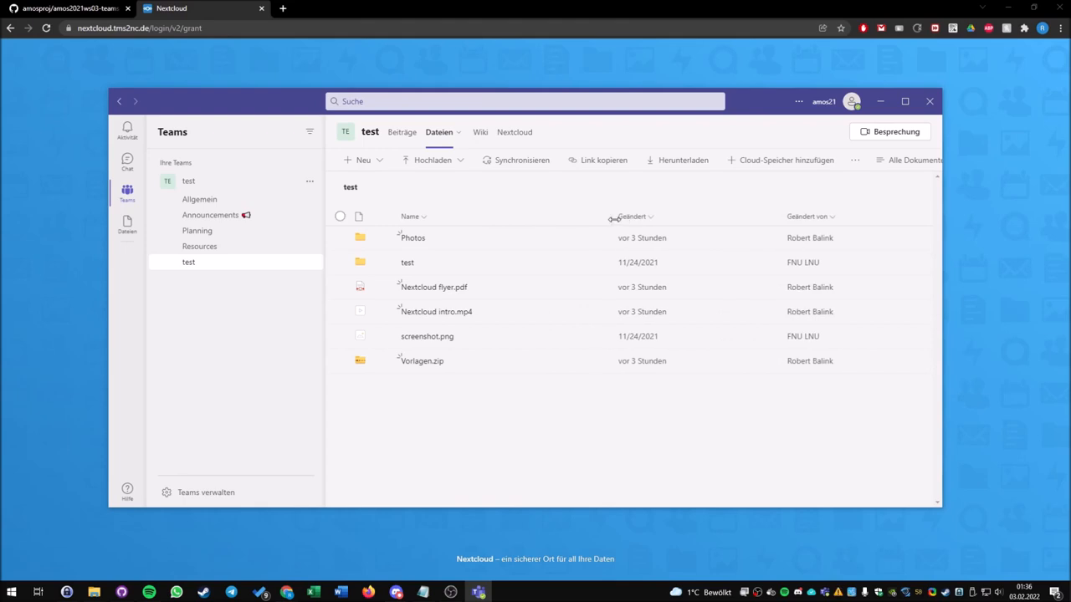
pyautogui.click(340, 216)
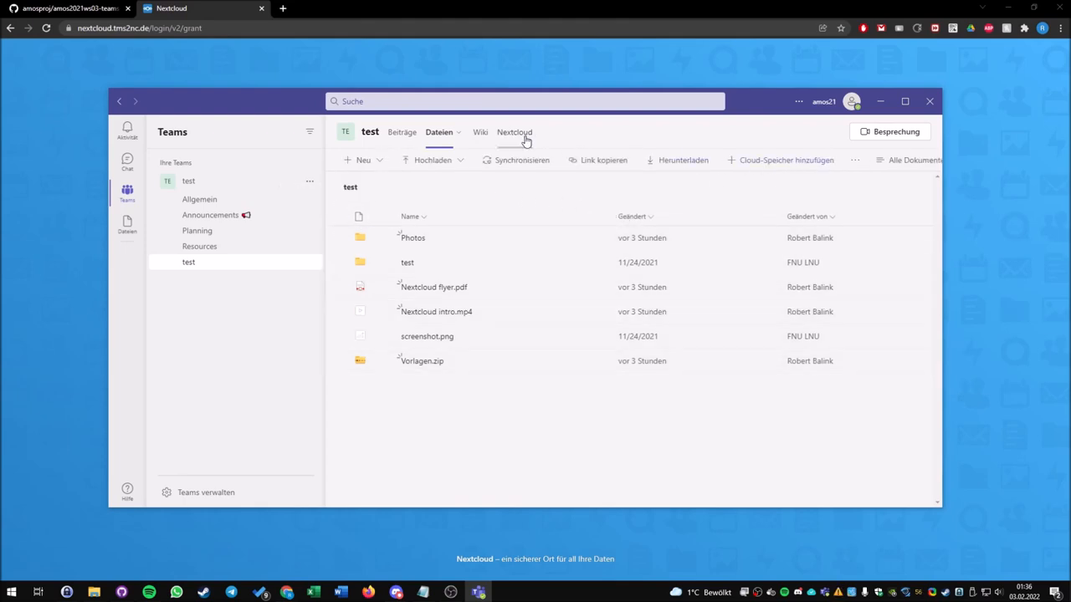
# In the Nextcloud tab, visit Photos, return to Documents, and select then clear items.
pyautogui.click(514, 132)
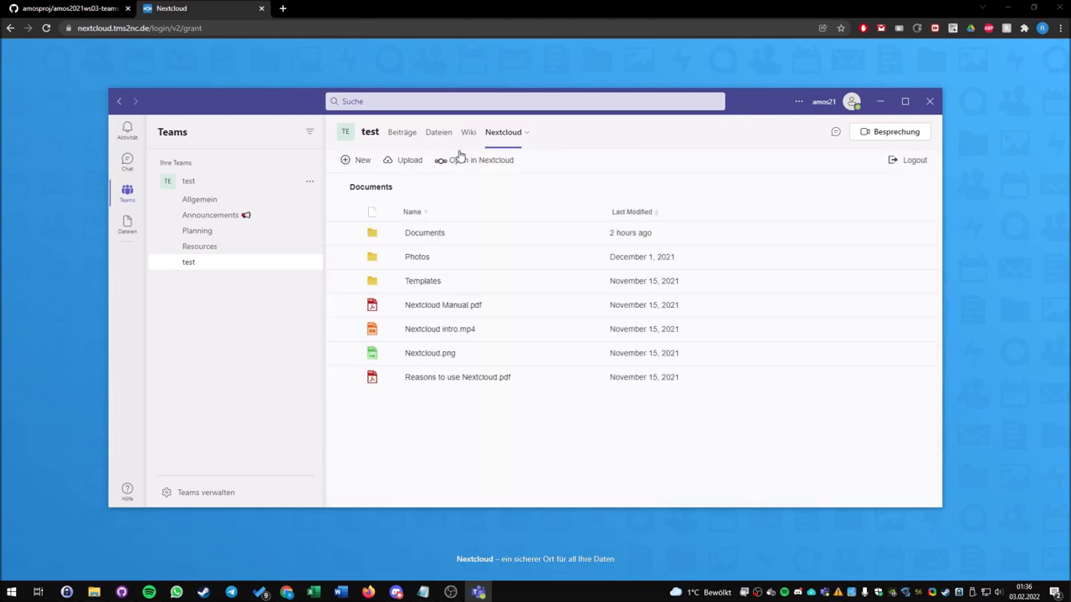
pyautogui.moveTo(337, 235)
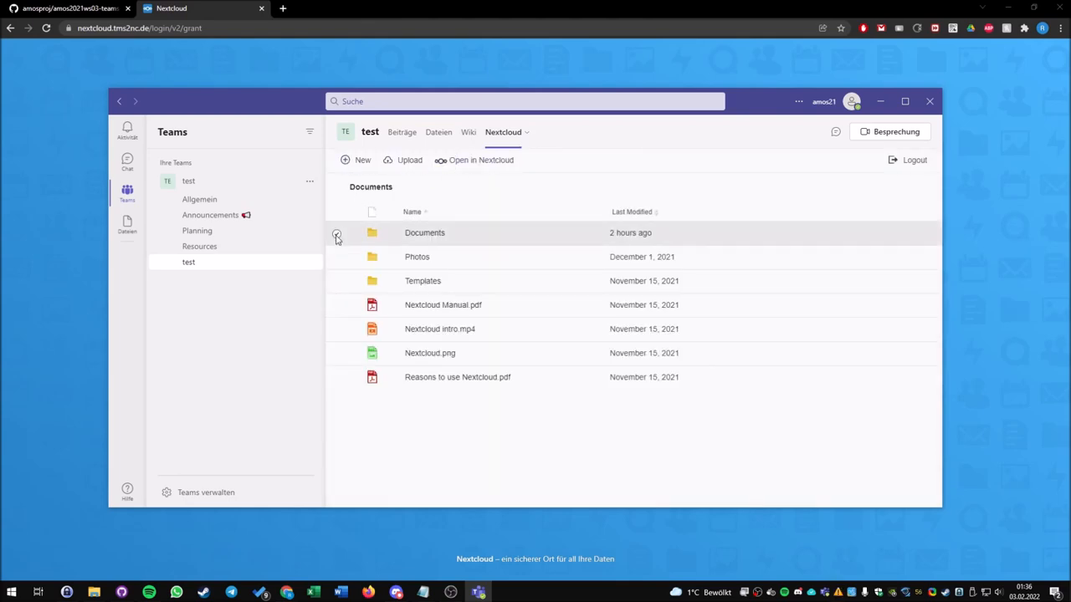
pyautogui.click(337, 233)
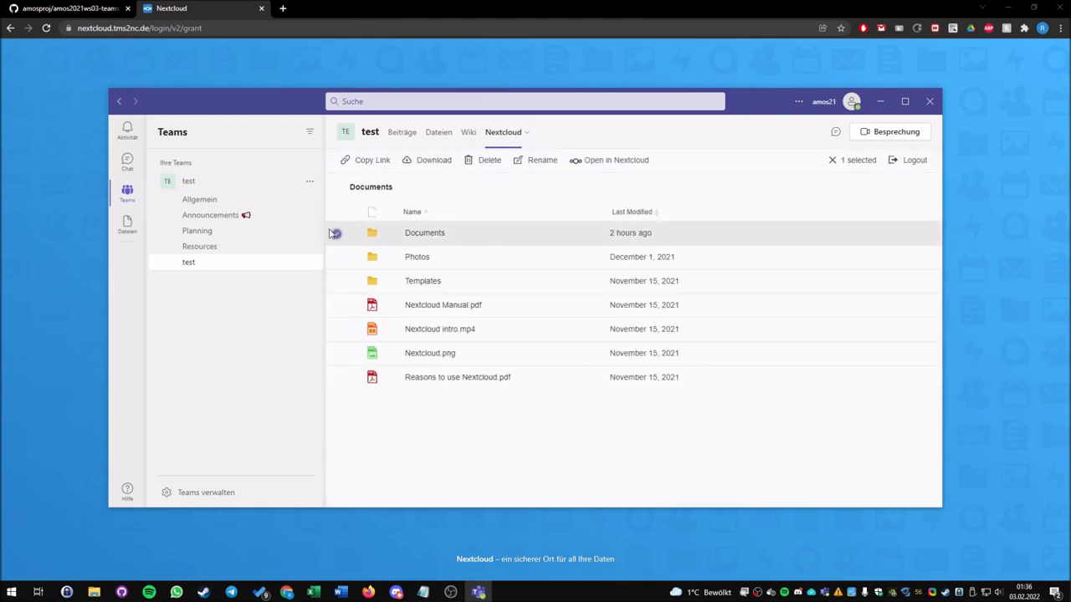
pyautogui.click(336, 257)
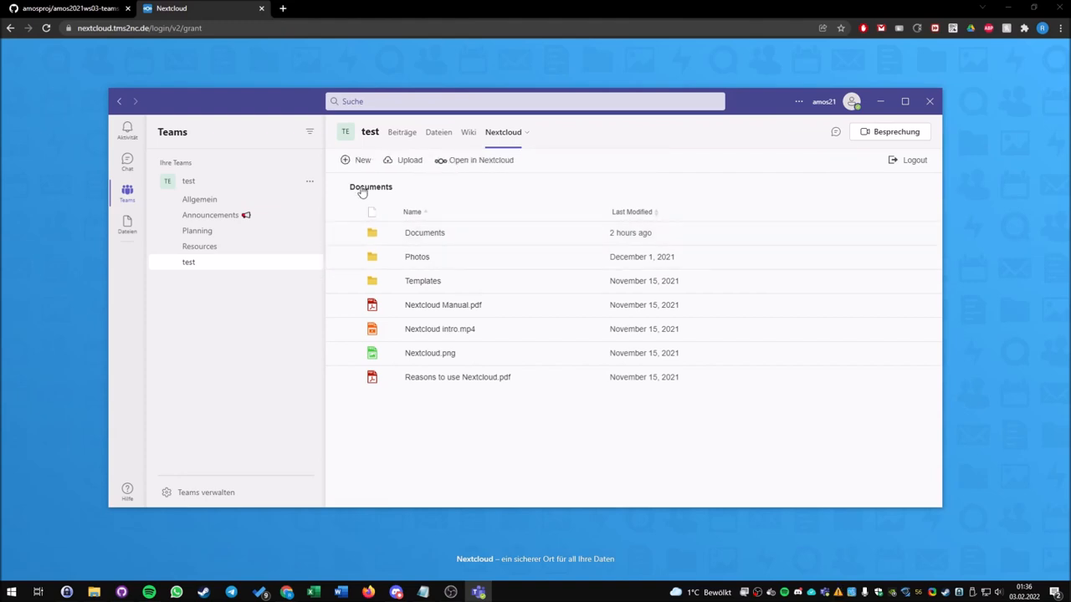
pyautogui.moveTo(423, 261)
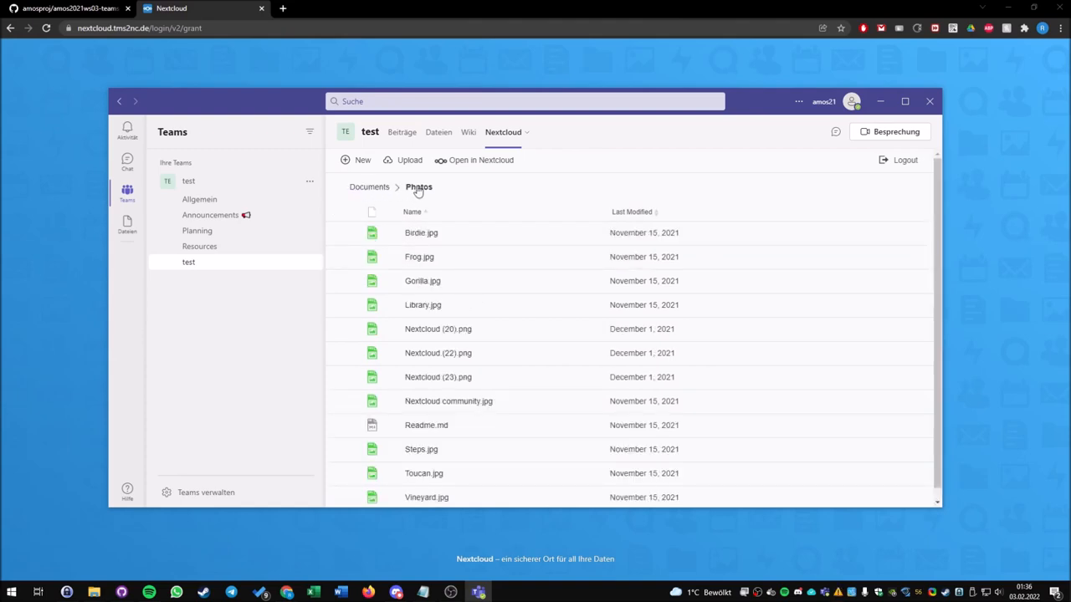
pyautogui.moveTo(369, 189)
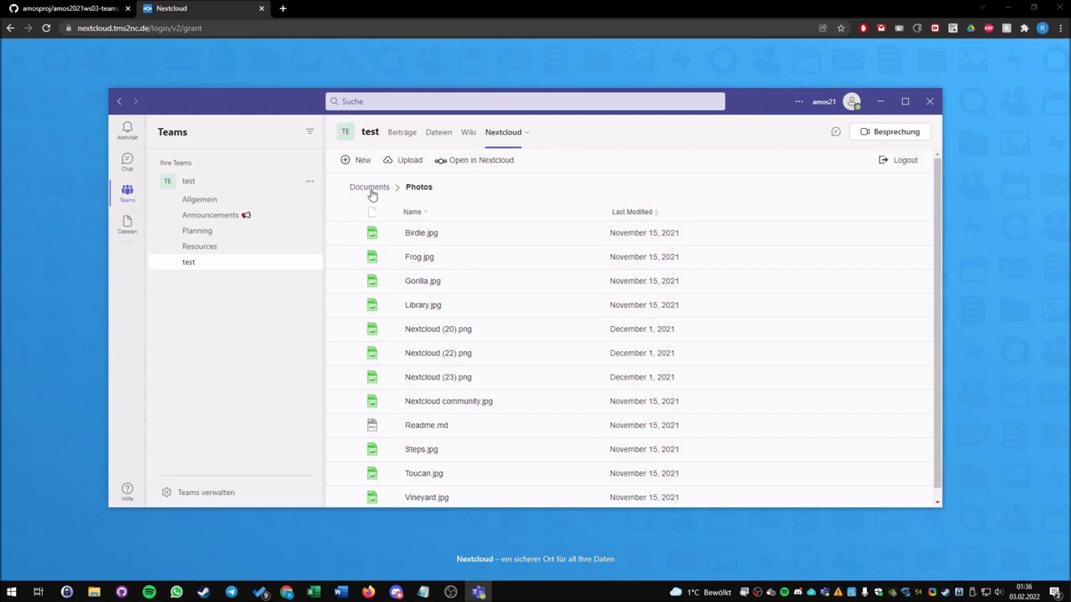
pyautogui.click(369, 187)
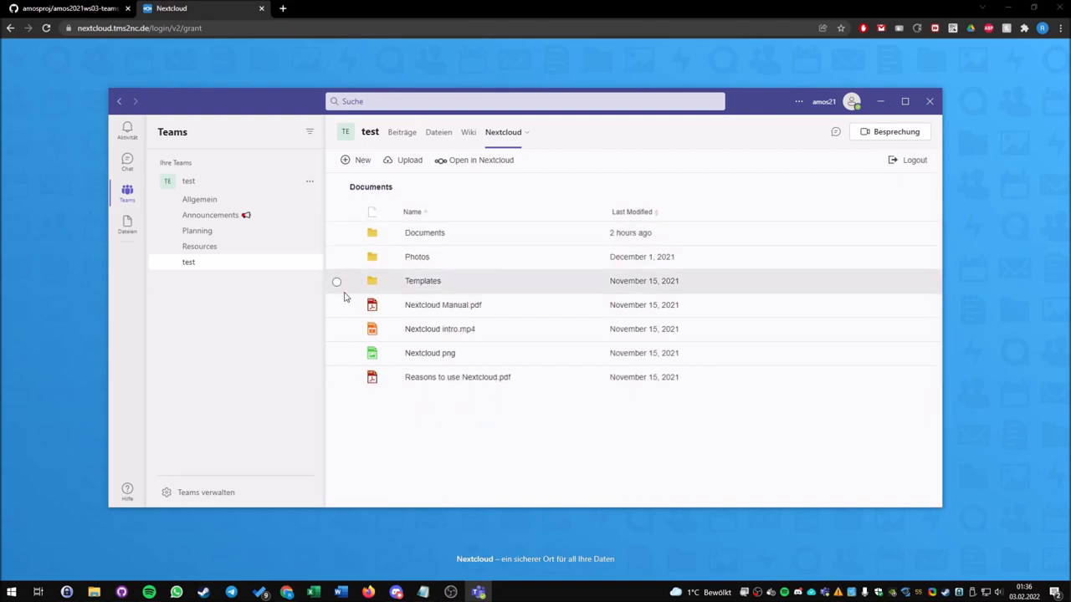
pyautogui.moveTo(644, 266)
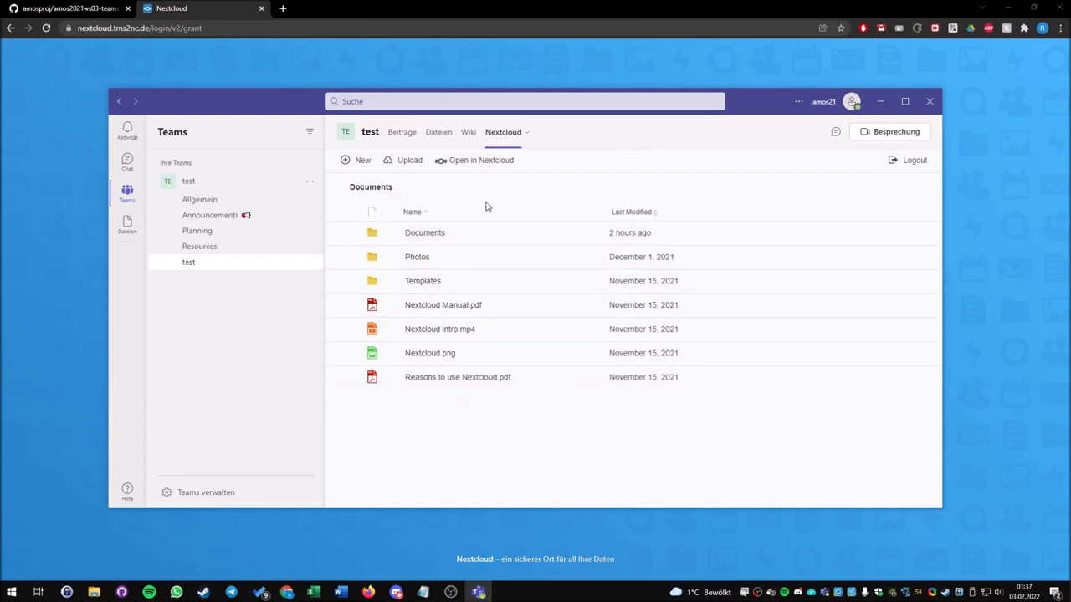
pyautogui.click(337, 233)
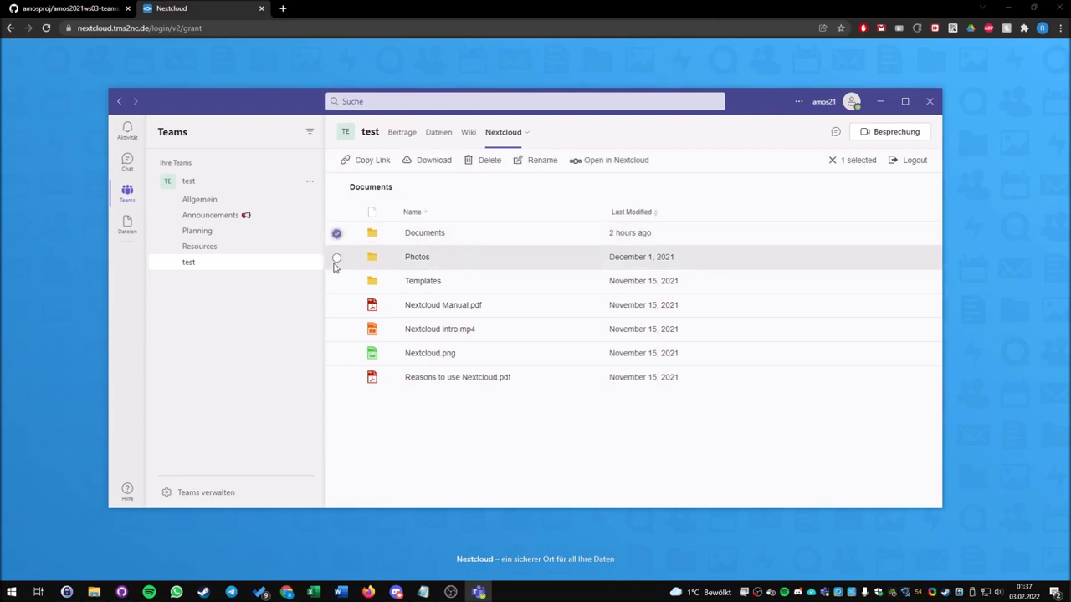
pyautogui.click(336, 305)
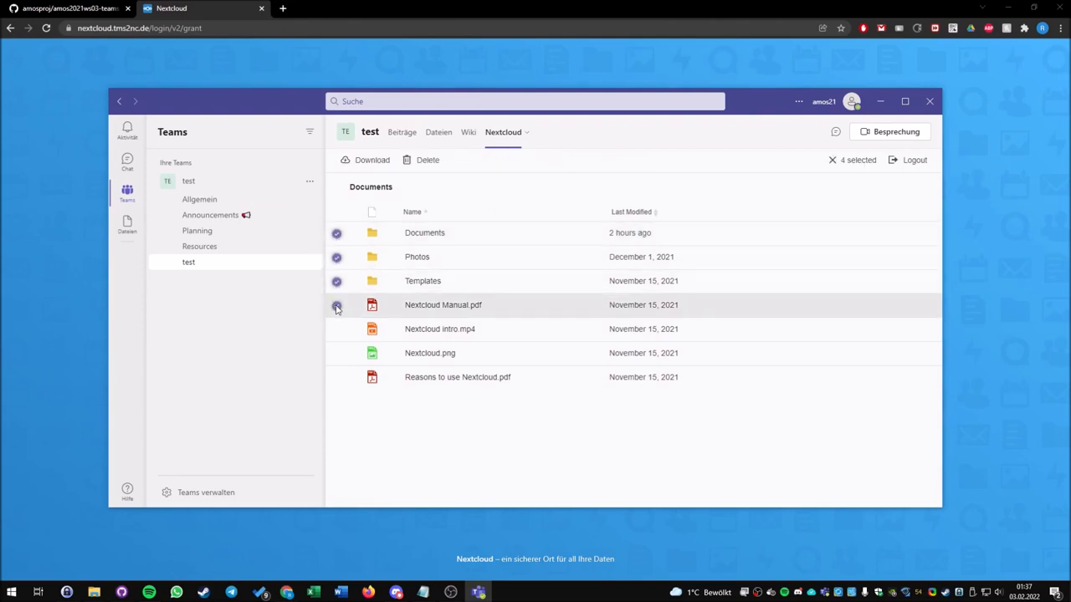
pyautogui.click(336, 305)
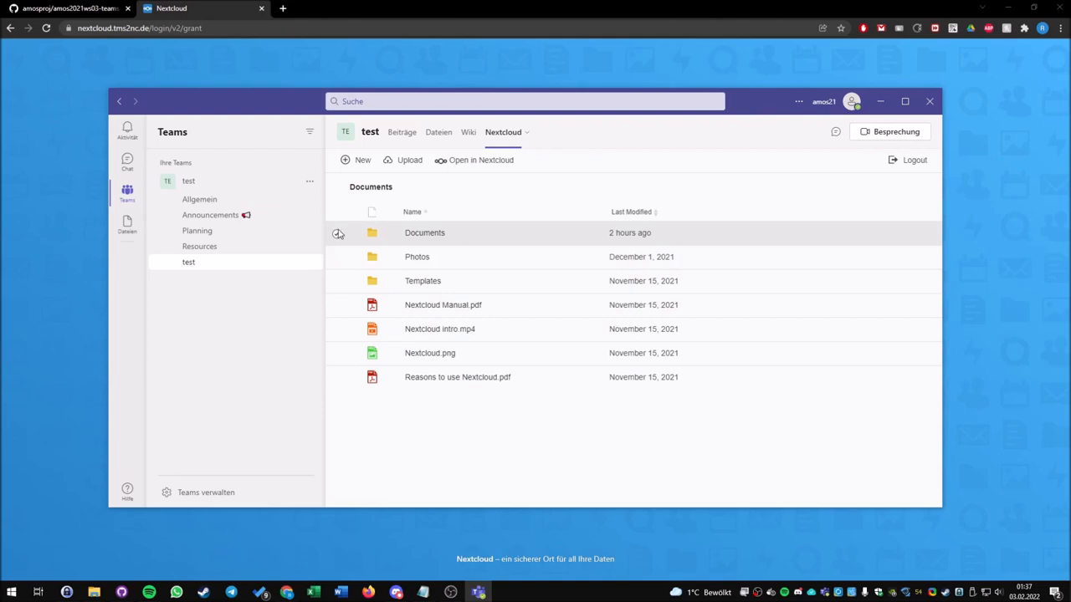
pyautogui.moveTo(597, 181)
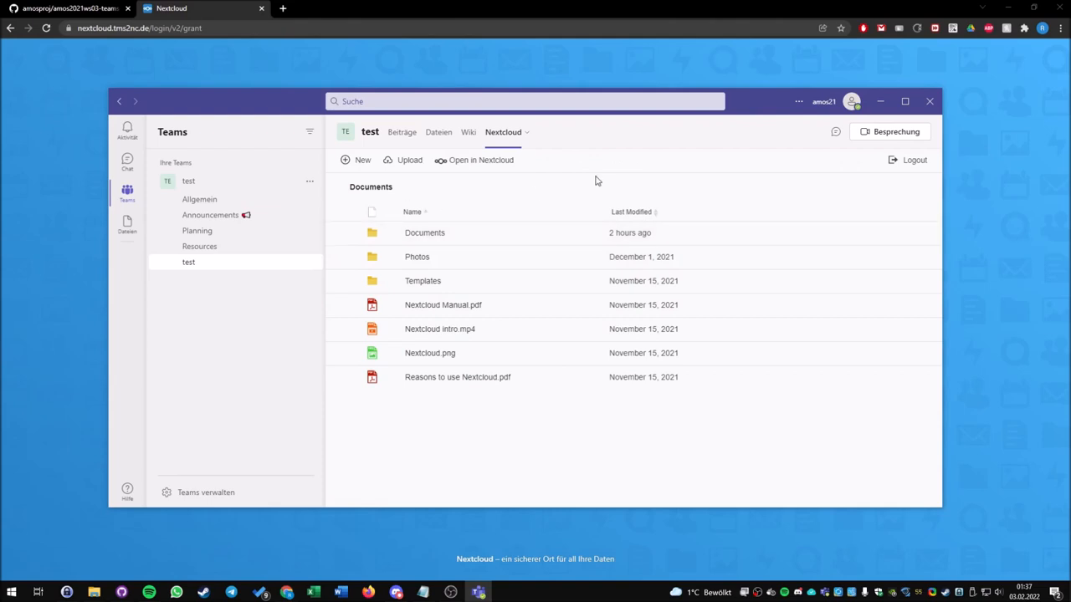
pyautogui.moveTo(437, 207)
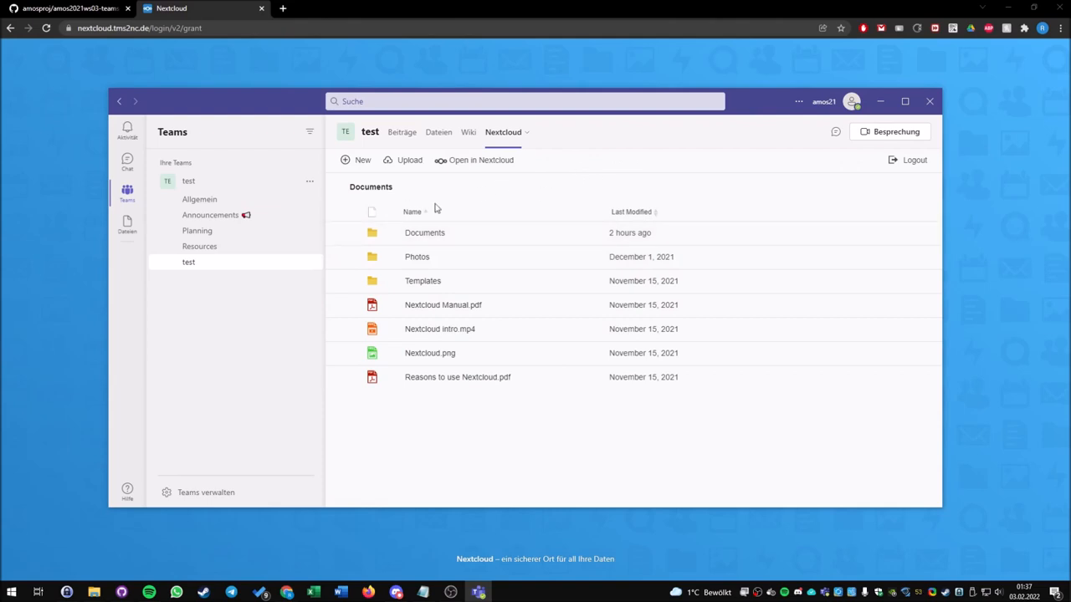
pyautogui.moveTo(487, 169)
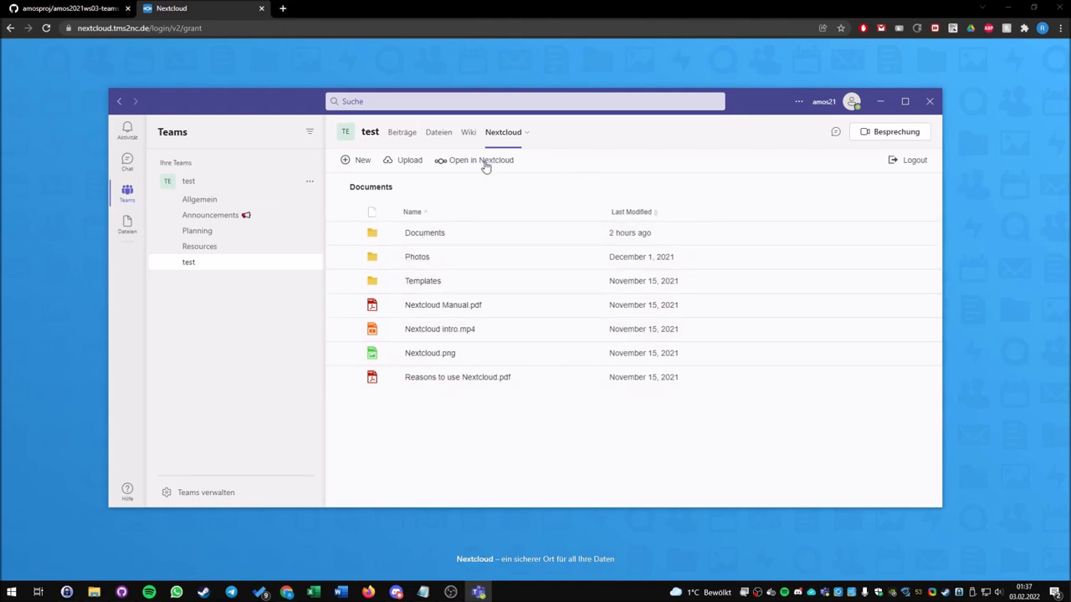
# Open the team's files in the Nextcloud web app in a new browser tab.
pyautogui.click(481, 160)
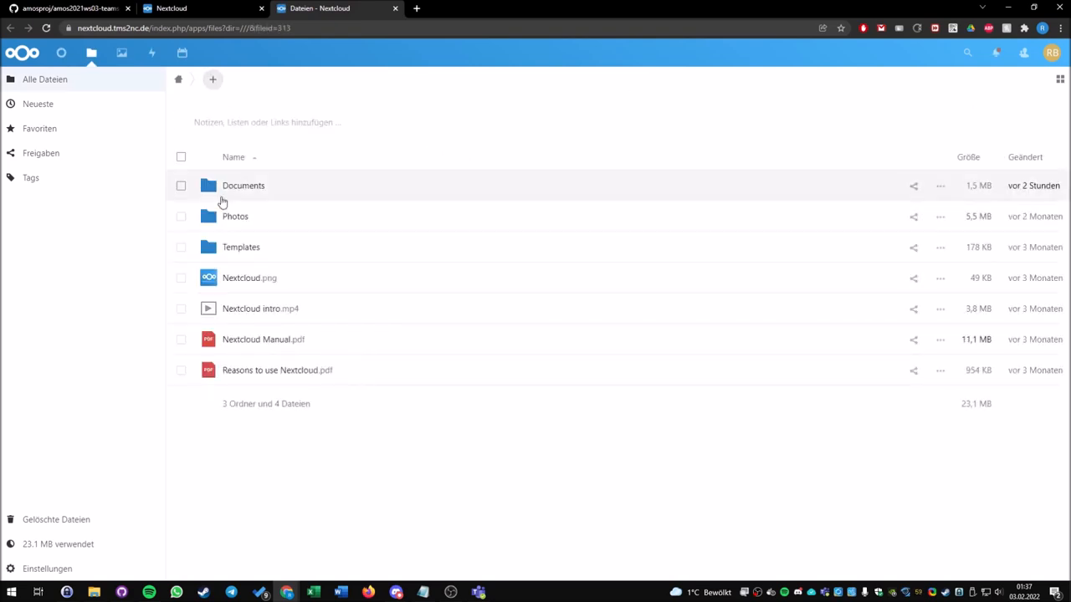
pyautogui.moveTo(190, 339)
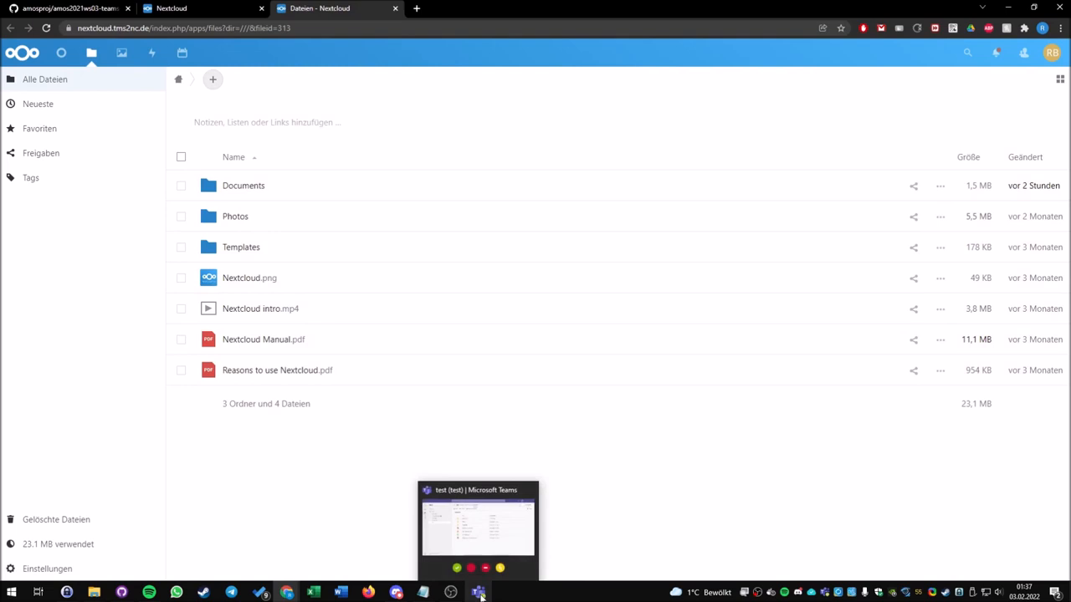
# Back in Teams, create a new folder named SuperCoolFolder.
pyautogui.click(478, 592)
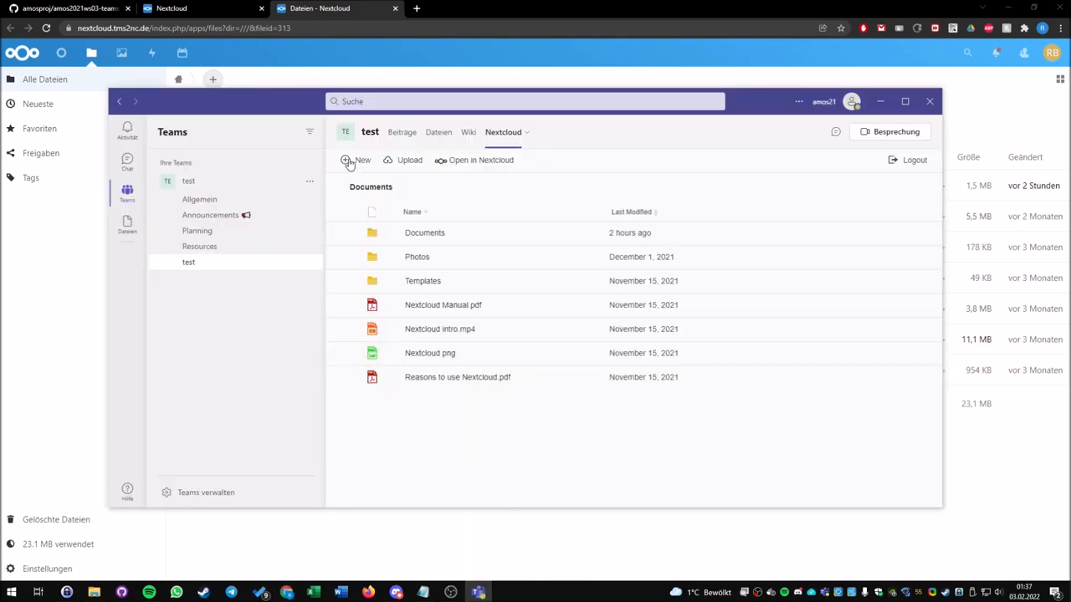
pyautogui.click(355, 160)
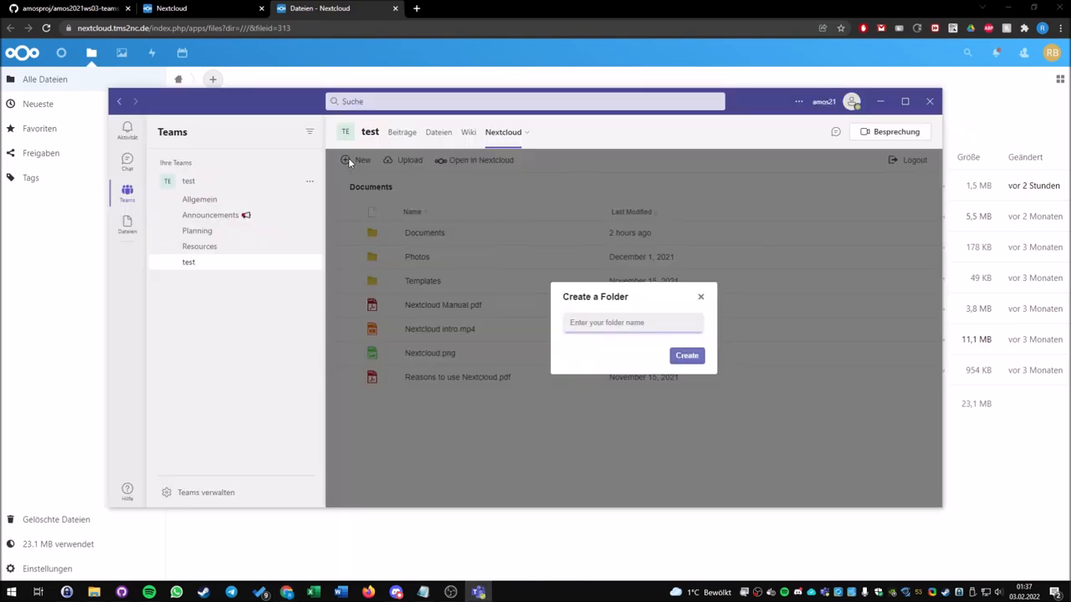
pyautogui.write('SuperCoolFo')
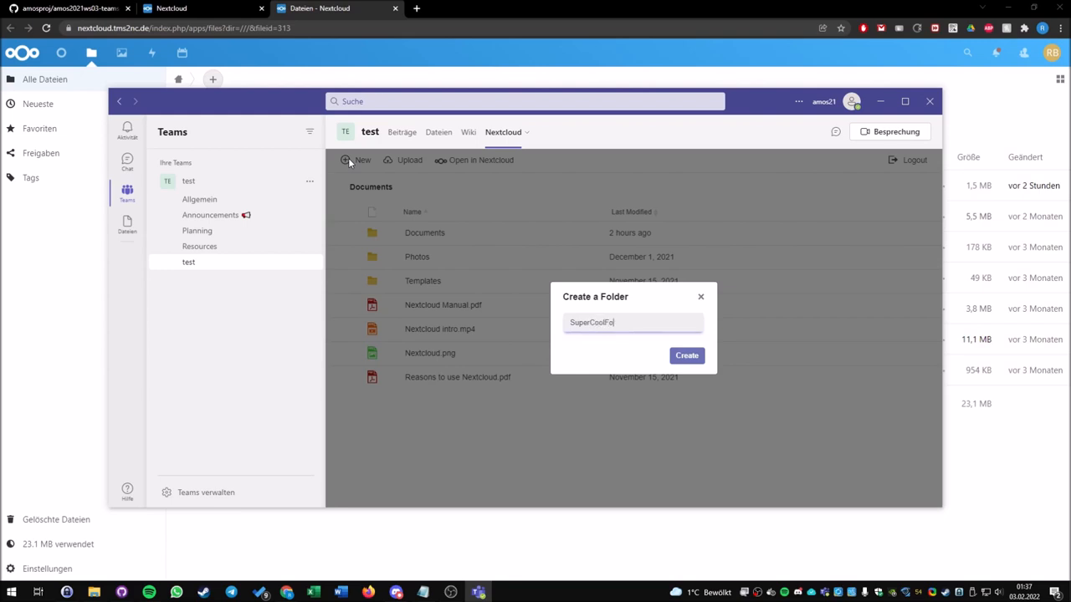
pyautogui.click(686, 355)
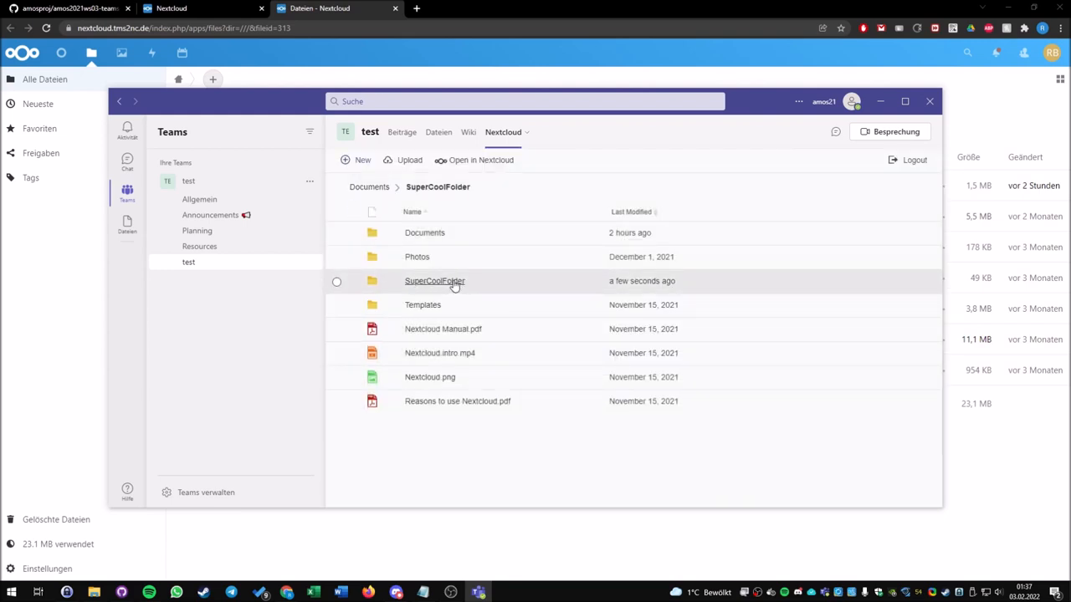
# Upload the text file, video, PDF and SuperCoolPicture.png from Downloads into SuperCoolFolder.
pyautogui.click(403, 159)
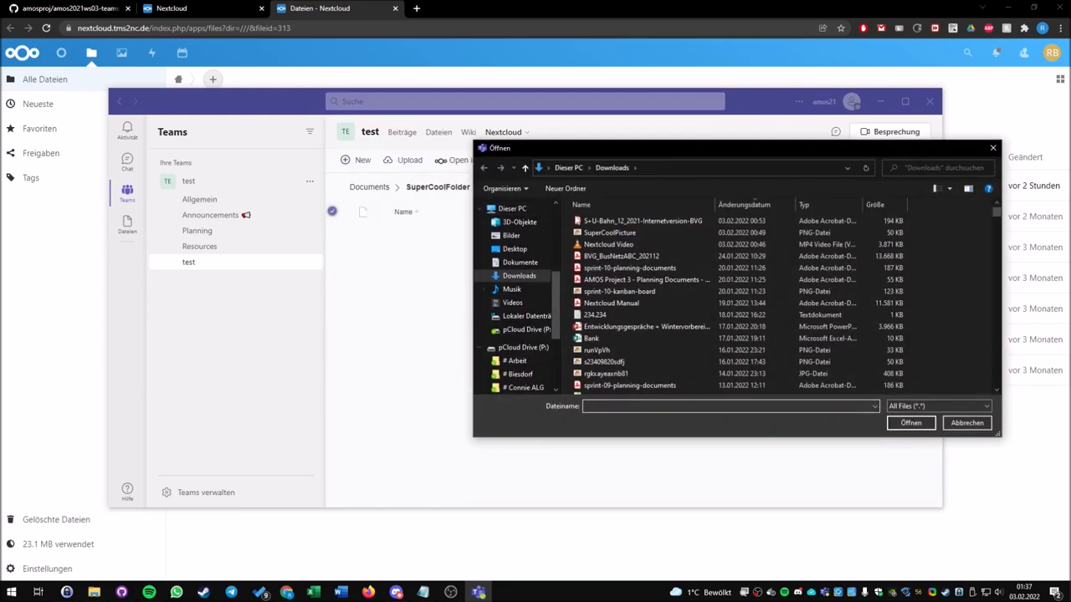
pyautogui.click(610, 244)
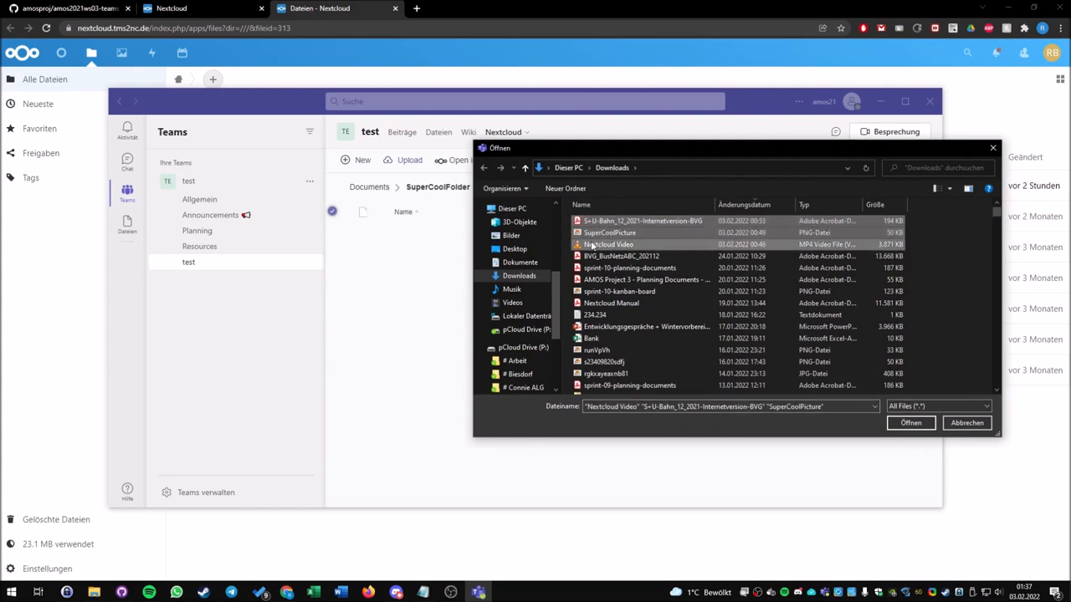
pyautogui.click(596, 315)
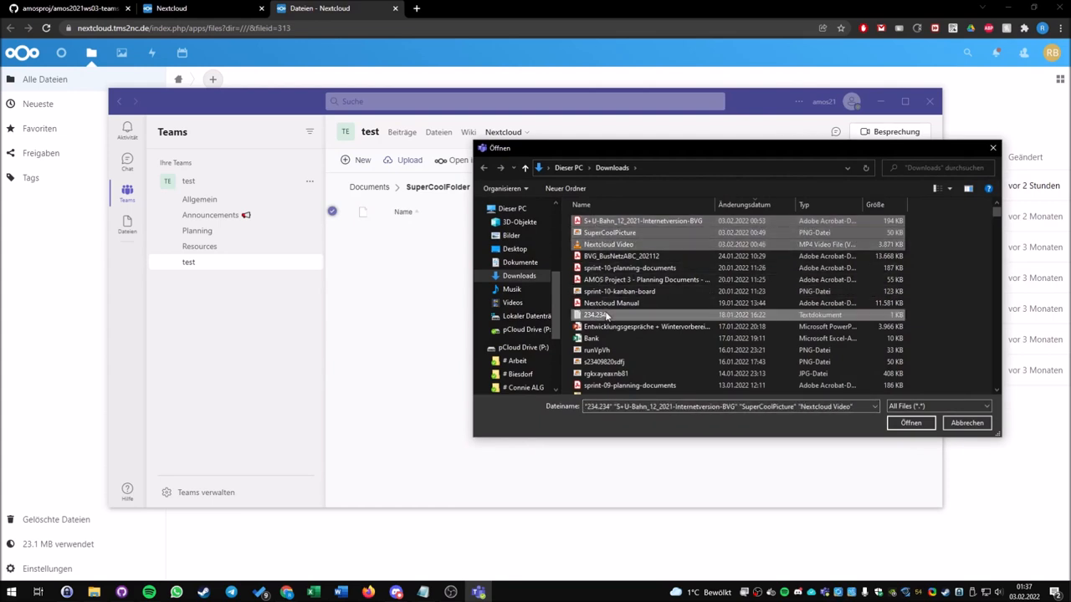
pyautogui.click(910, 423)
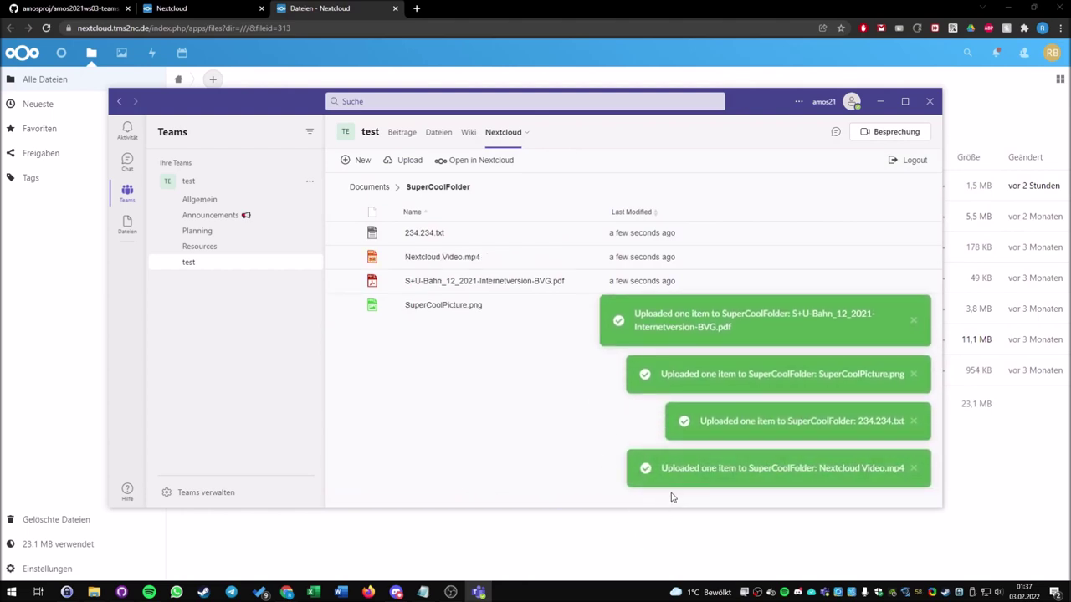
pyautogui.moveTo(585, 334)
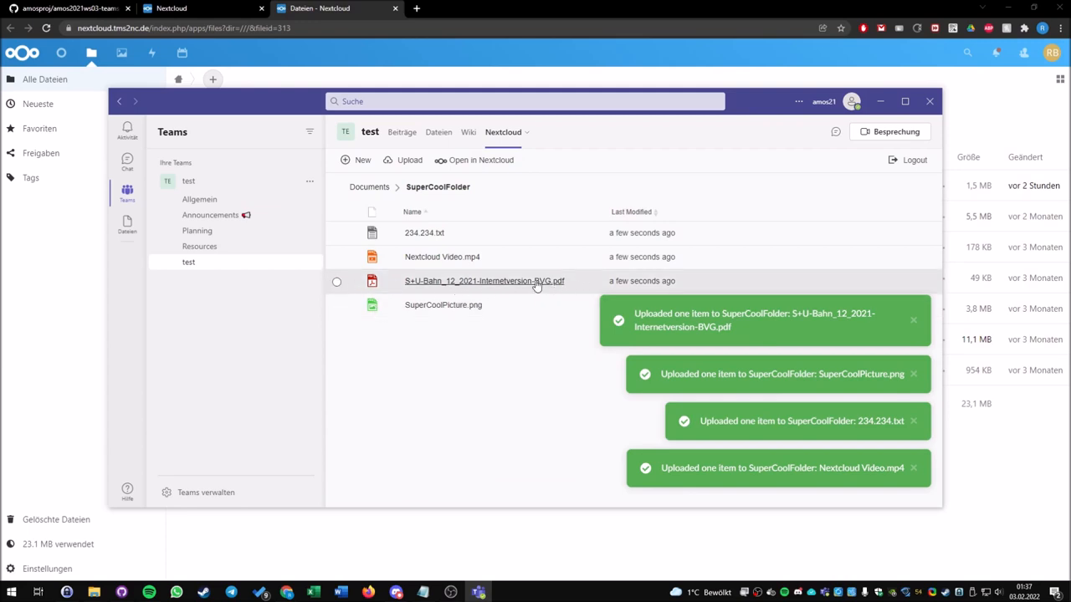
# Rename the S+U-Bahn PDF to cityplan.pdf.
pyautogui.click(337, 282)
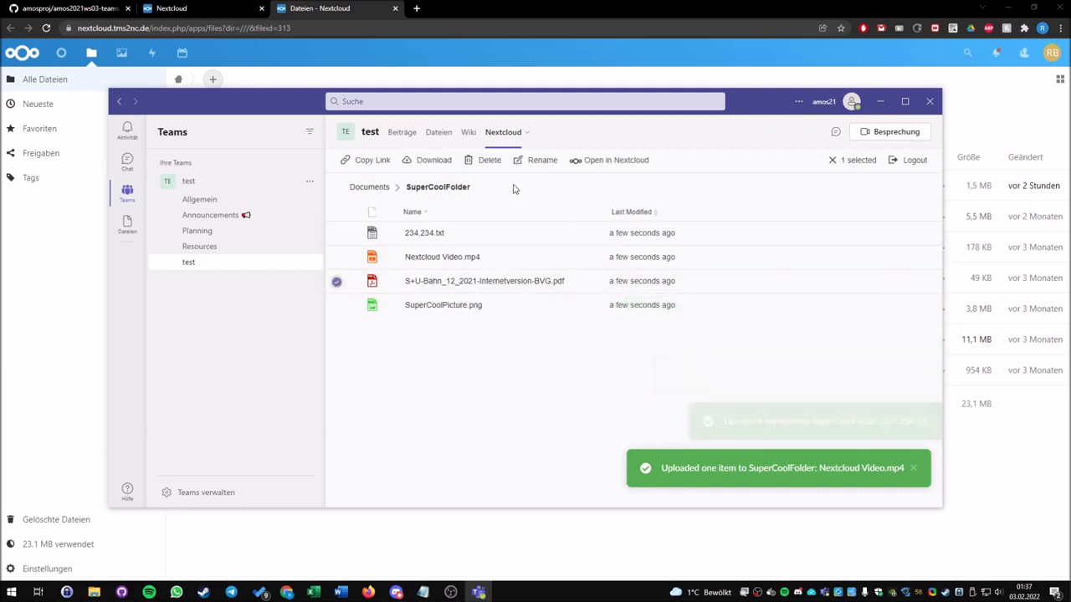
pyautogui.click(541, 160)
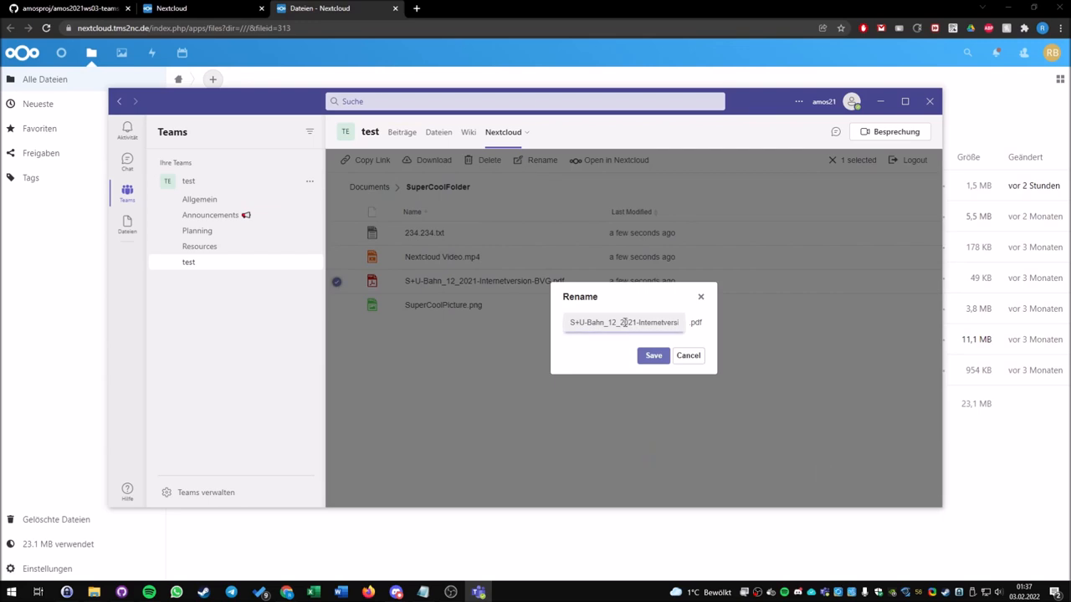
pyautogui.write('cityplan')
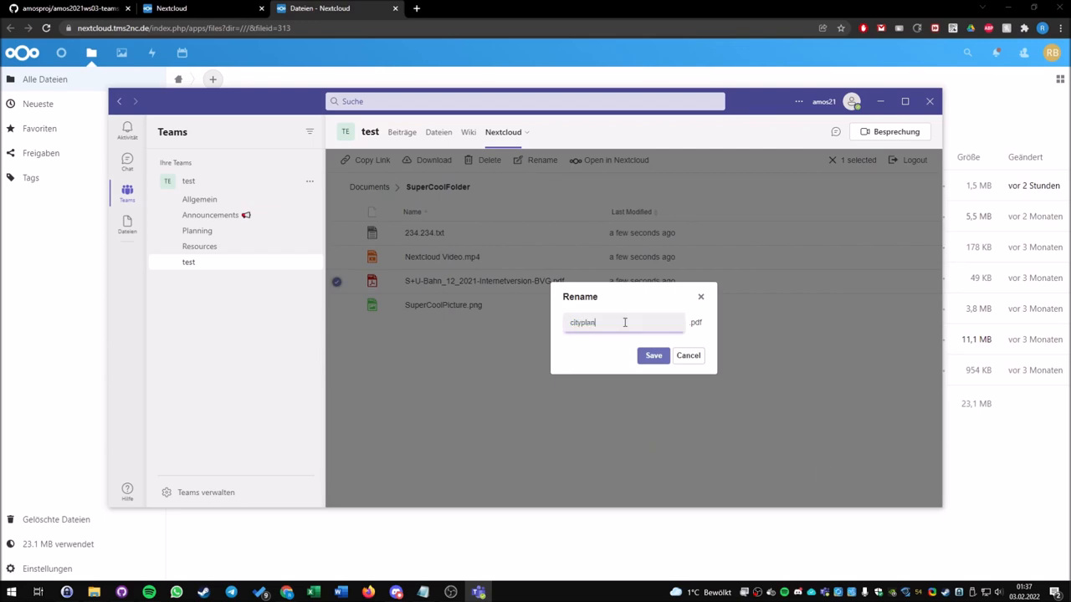
pyautogui.click(653, 356)
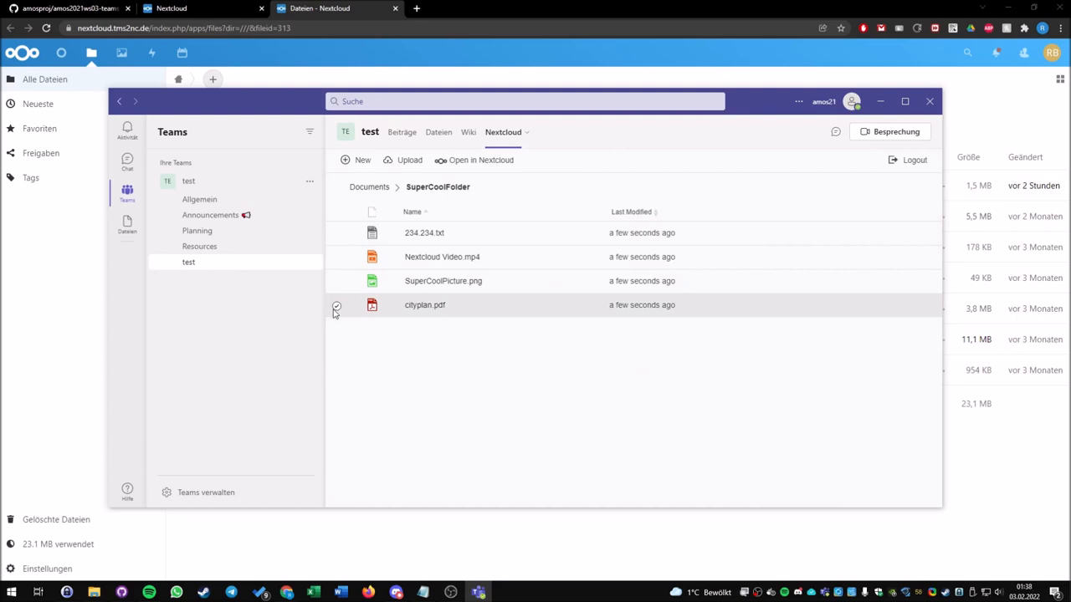
# Generate and copy a share link for cityplan.pdf.
pyautogui.click(336, 306)
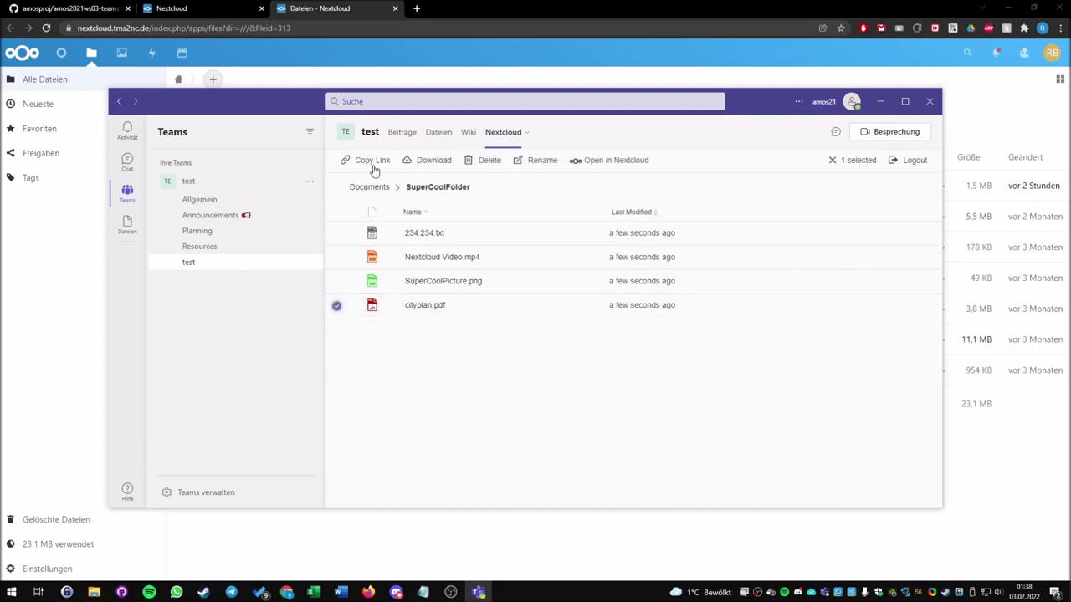
pyautogui.click(371, 160)
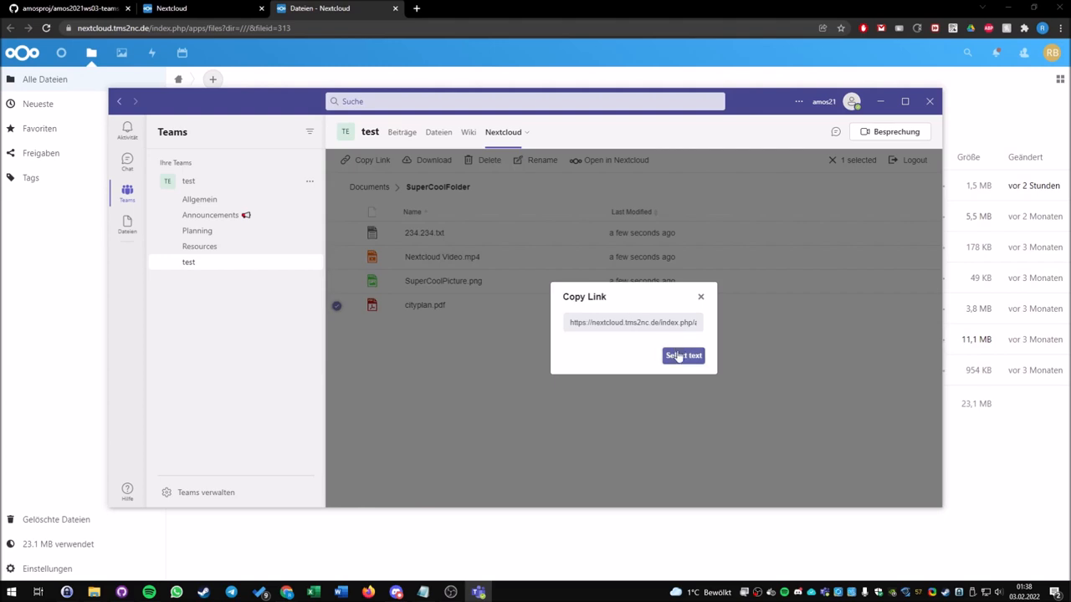
pyautogui.click(683, 355)
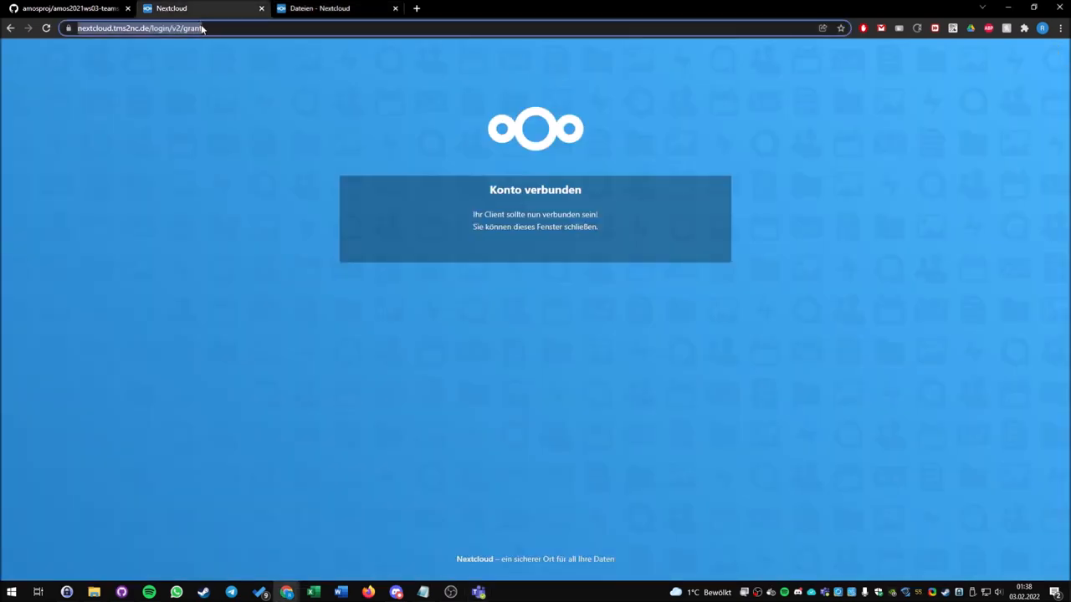
# Open the SuperCoolFolder share link in the browser to preview cityplan.pdf.
pyautogui.write('https://nextcloud.tms2nc.de/index.php/apps/files?dir=/SuperCoolFolder&openfile=4552')
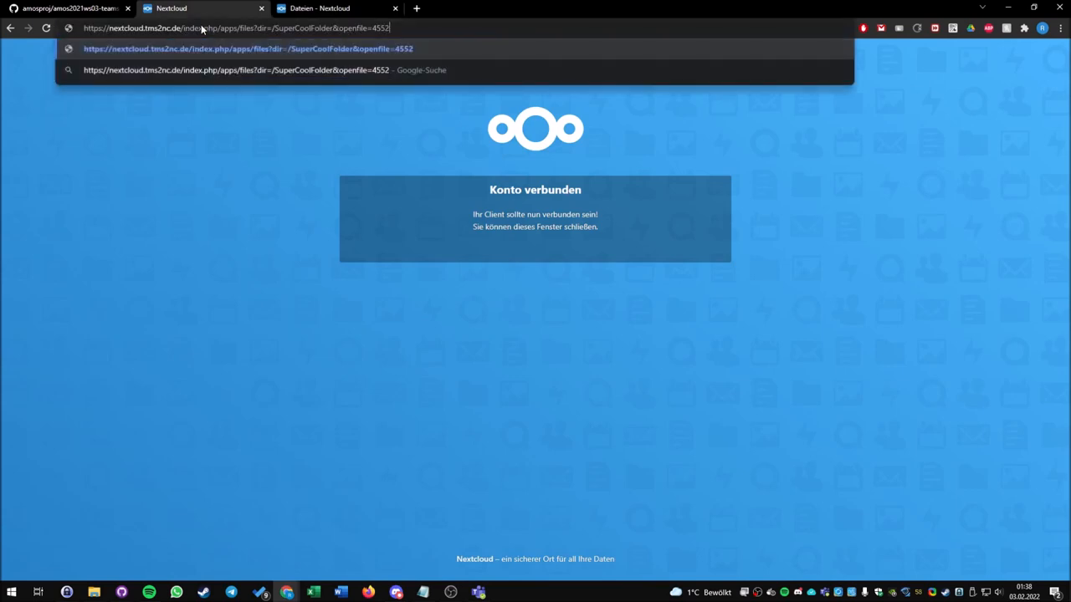
pyautogui.press('Enter')
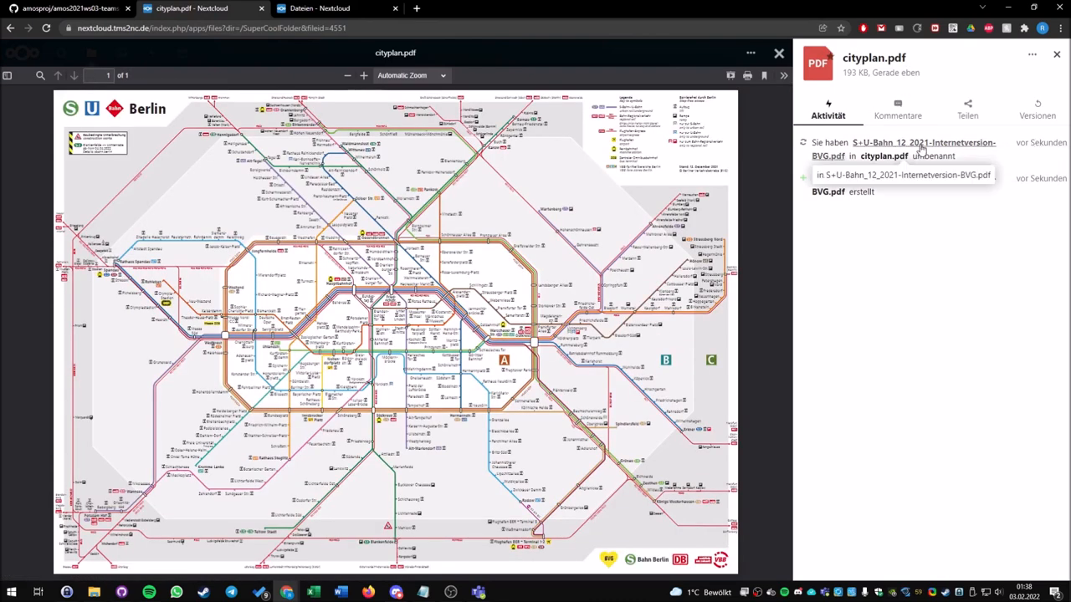
pyautogui.moveTo(489, 223)
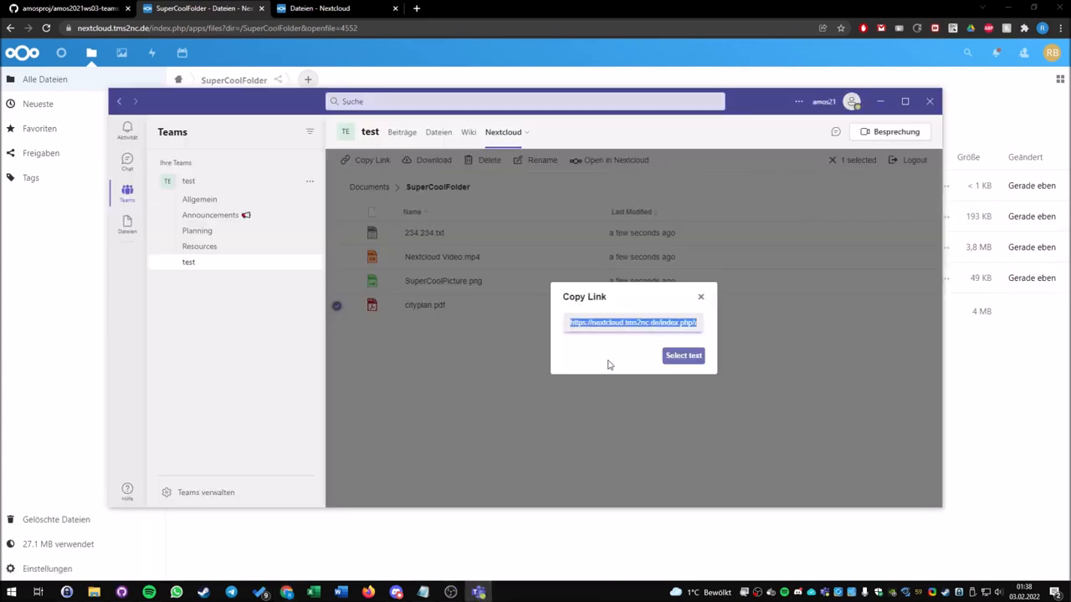
# Download SuperCoolPicture.png, Nextcloud Video.mp4 and cityplan.pdf together and open their downloads folder.
pyautogui.click(701, 296)
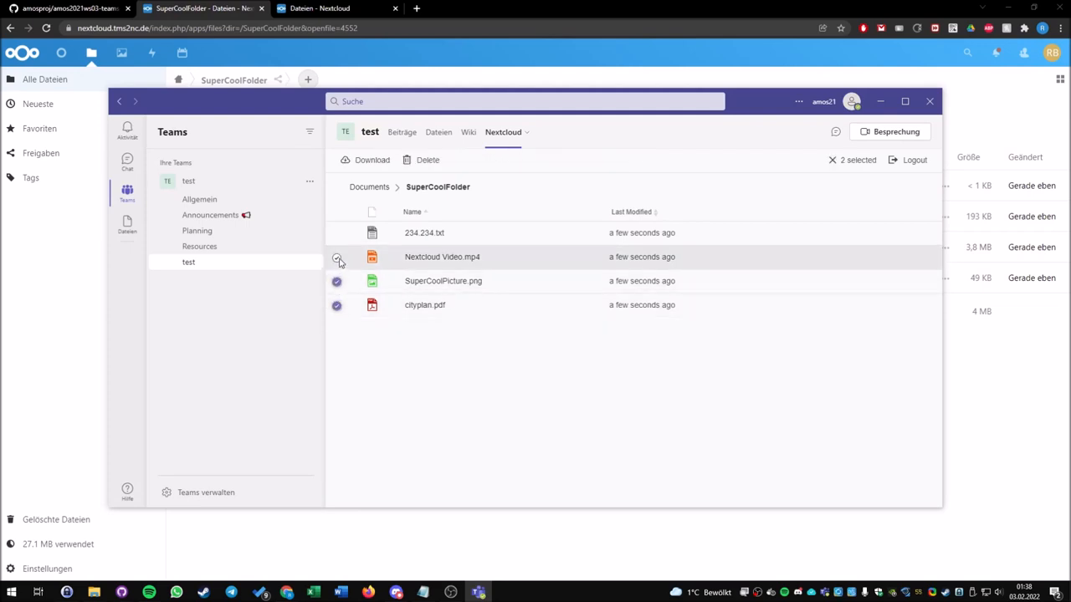
pyautogui.click(336, 257)
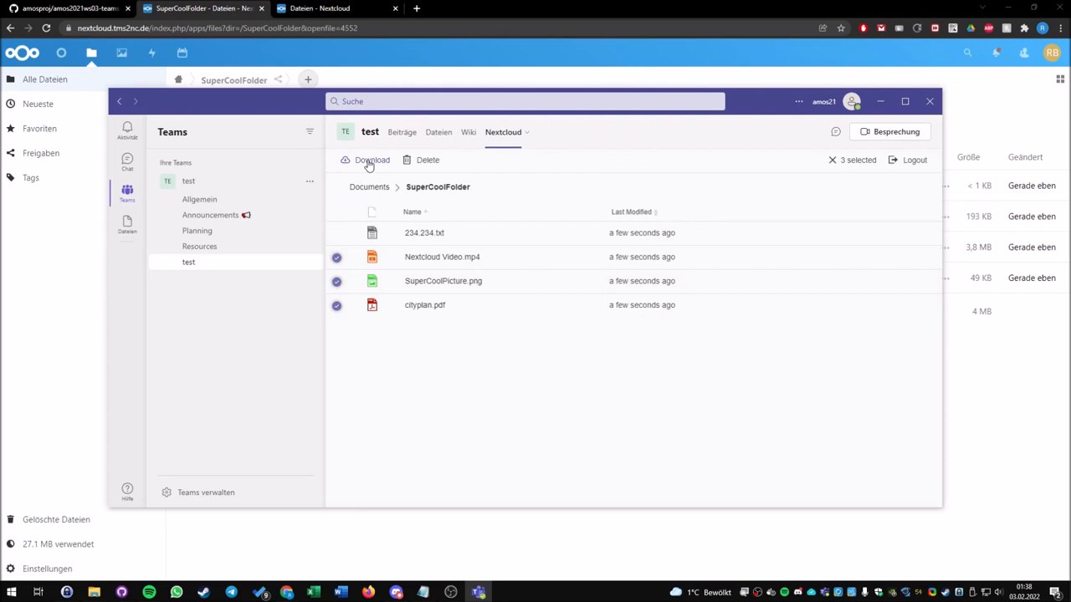
pyautogui.click(337, 233)
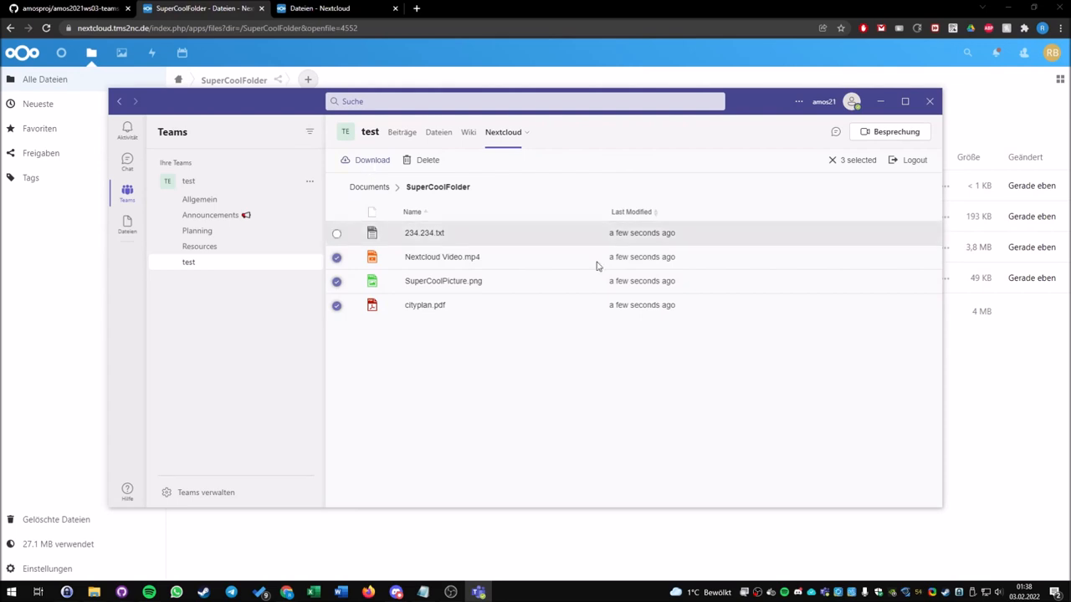
pyautogui.click(364, 160)
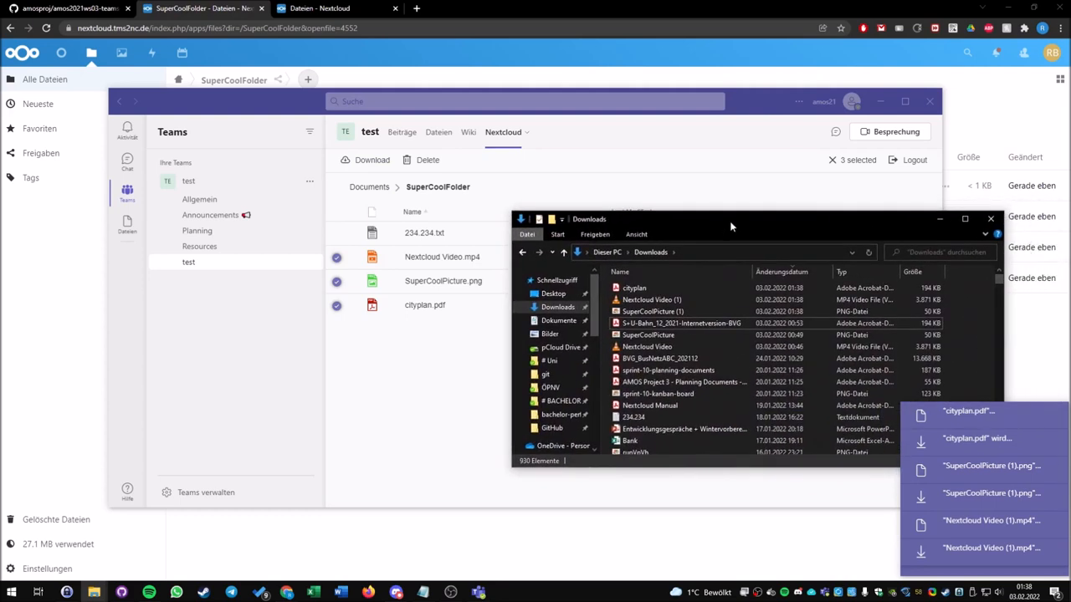
# Select cityplan, Nextcloud Video (1) and SuperCoolPicture (1) in Downloads, then return to Teams.
pyautogui.click(652, 311)
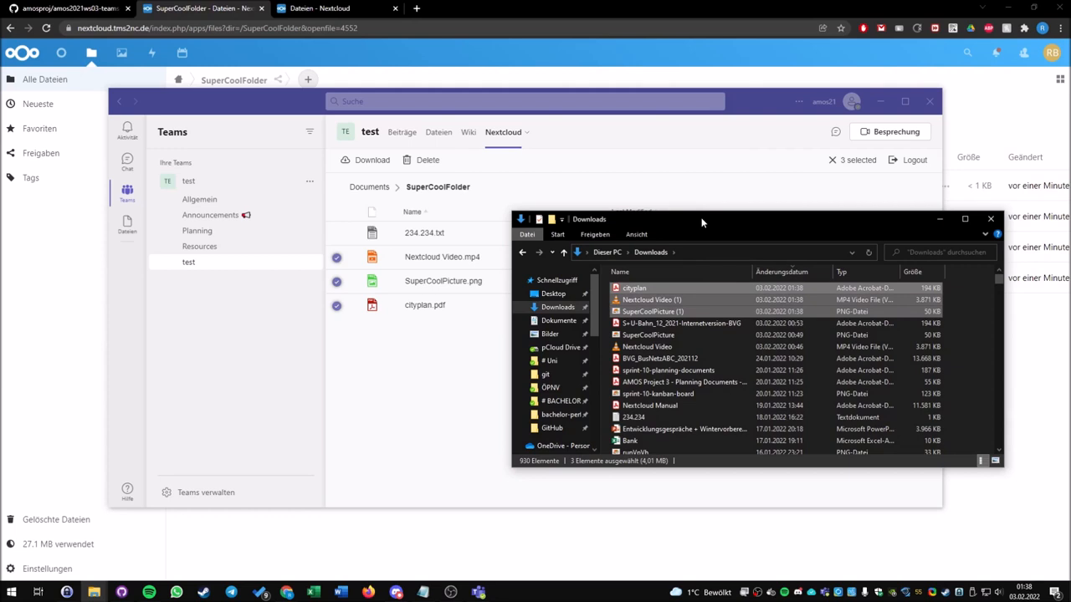
pyautogui.click(989, 218)
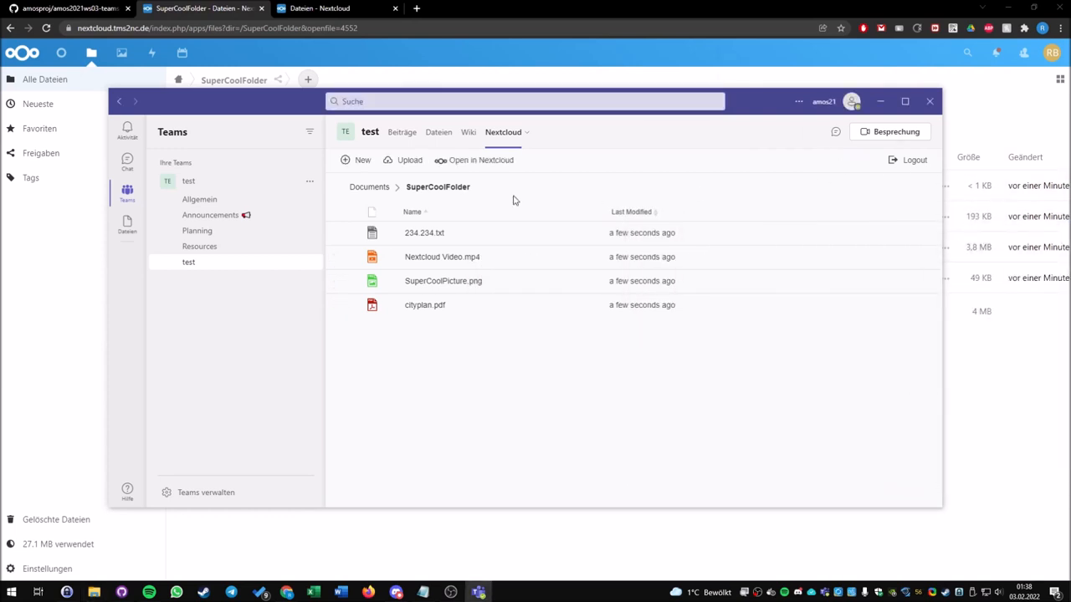
# Return to the Documents folder and delete SuperCoolFolder.
pyautogui.click(369, 187)
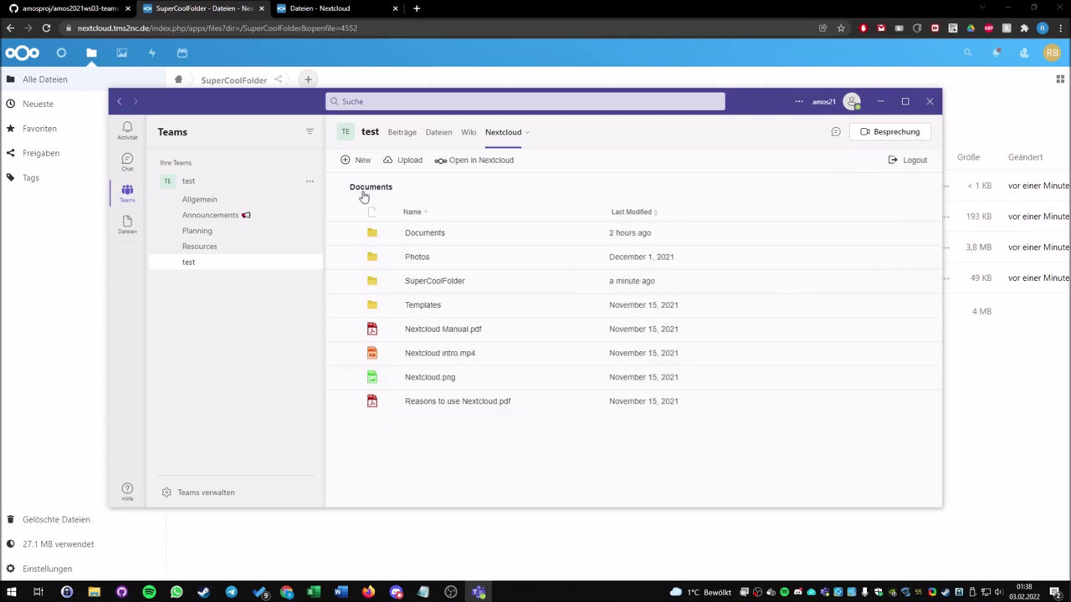
pyautogui.click(336, 280)
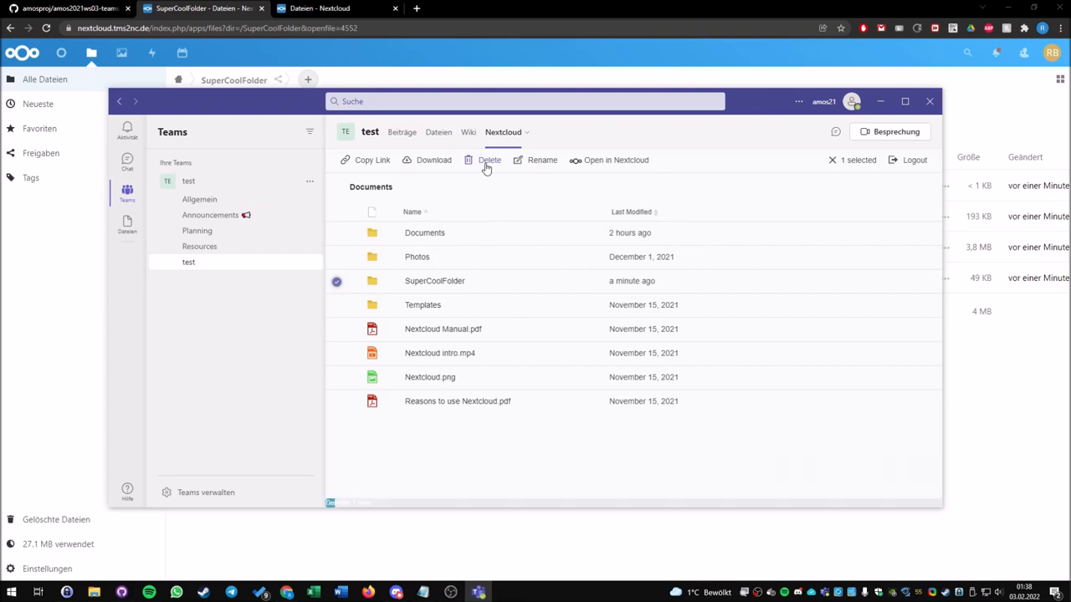
pyautogui.click(487, 160)
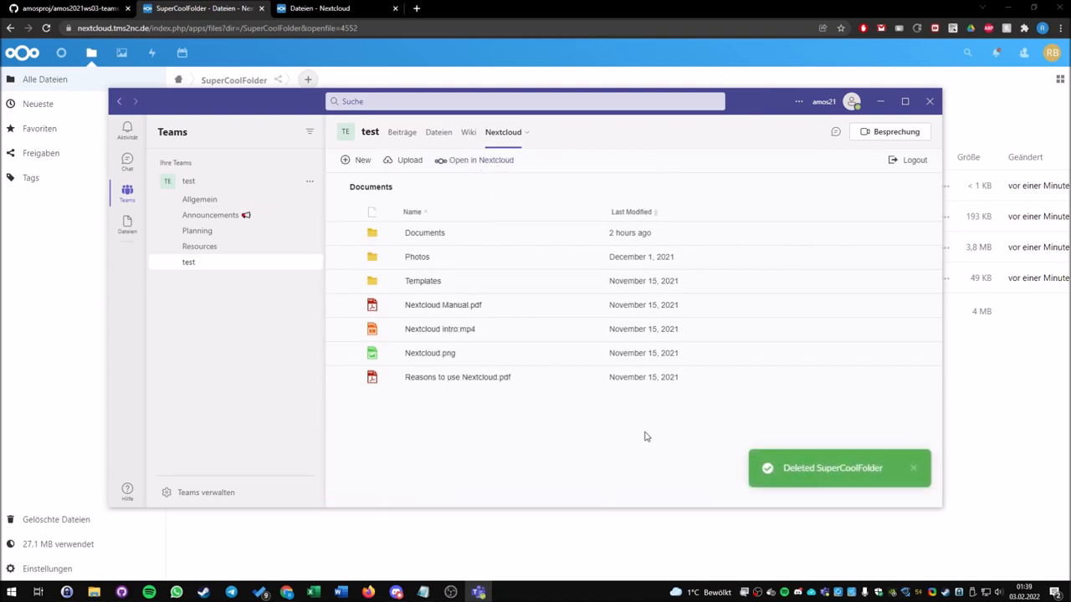